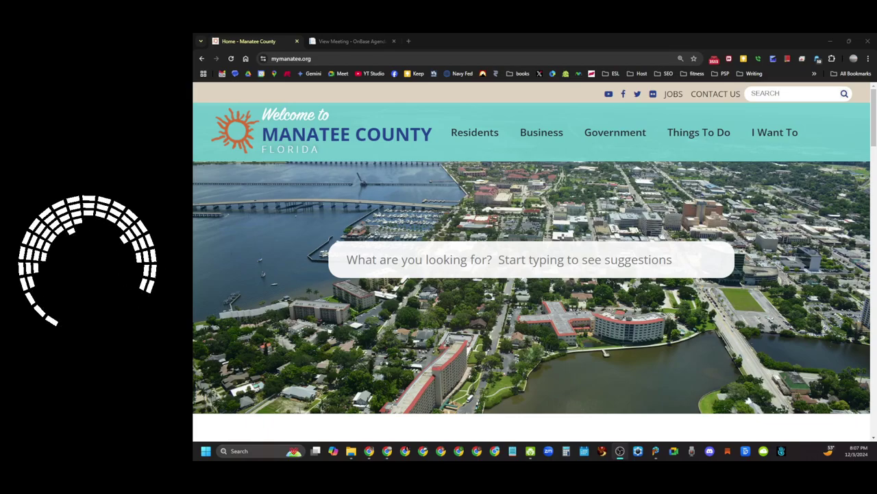
Step: From the Government menu reach BCC Meetings & Agendas and view the upcoming December 10, 2024 agenda
click(615, 131)
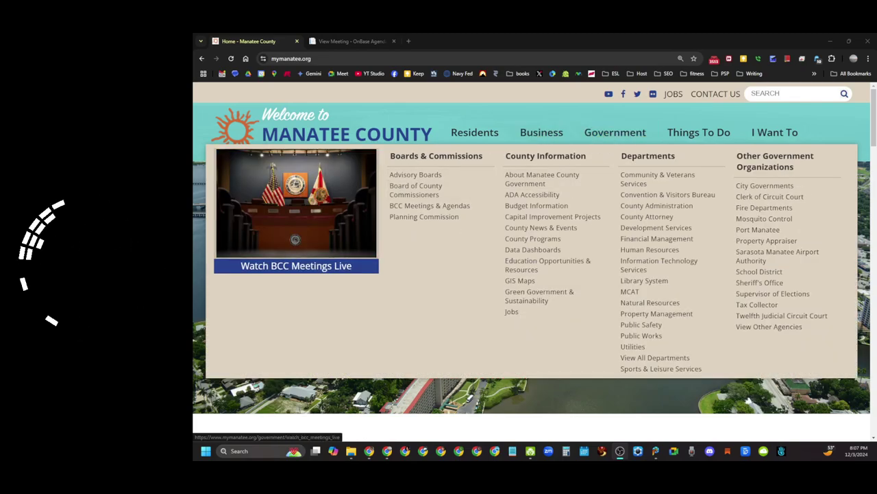
click(429, 206)
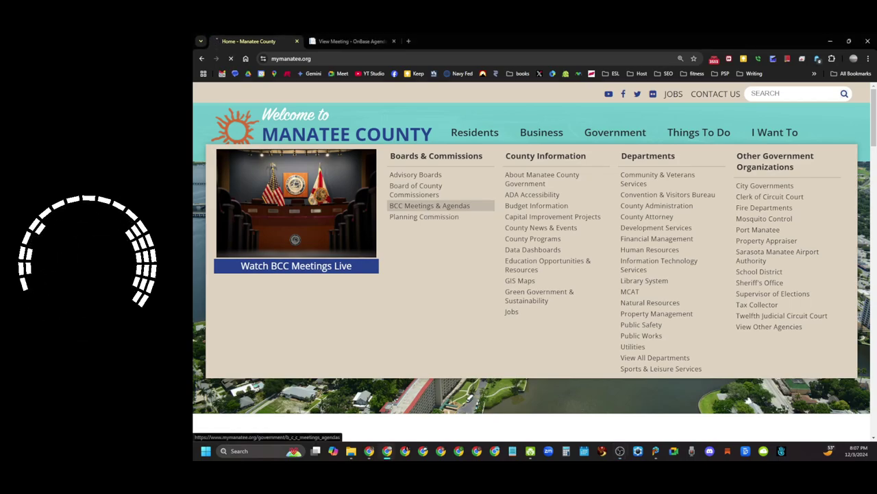
click(429, 206)
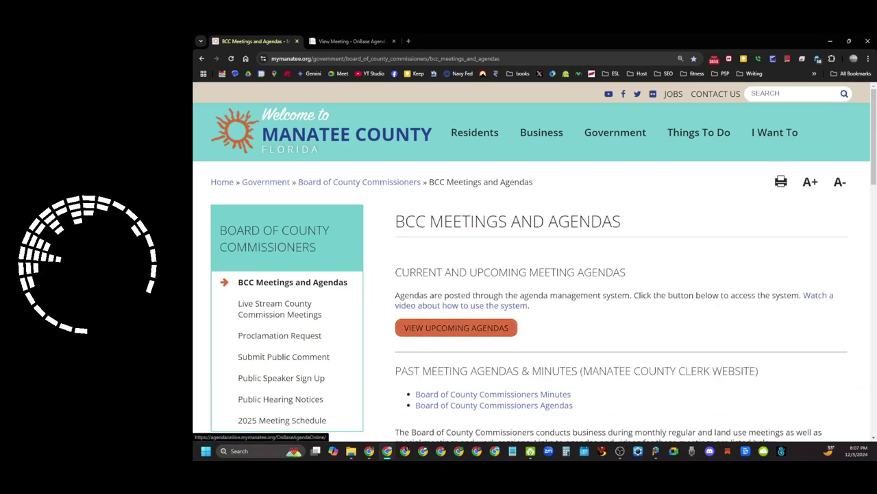
click(350, 41)
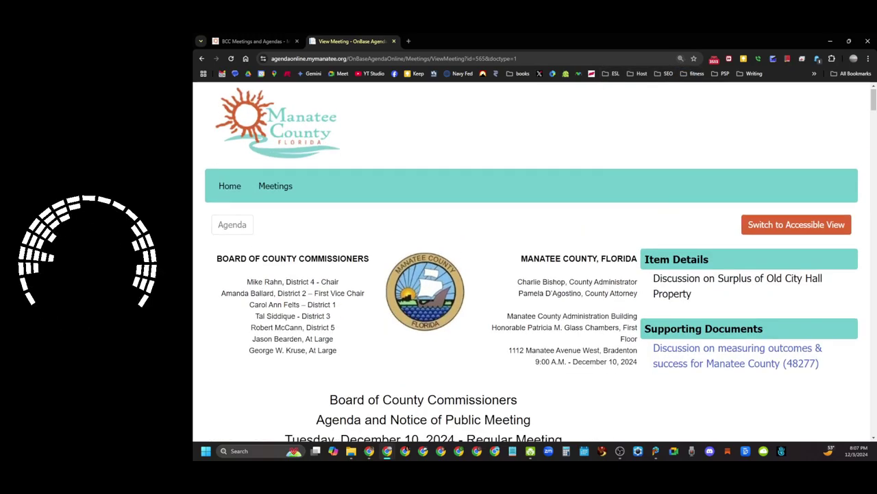
Step: Read the meeting notice and dial-in public comment instructions, then return to the county website
scroll(down, 3)
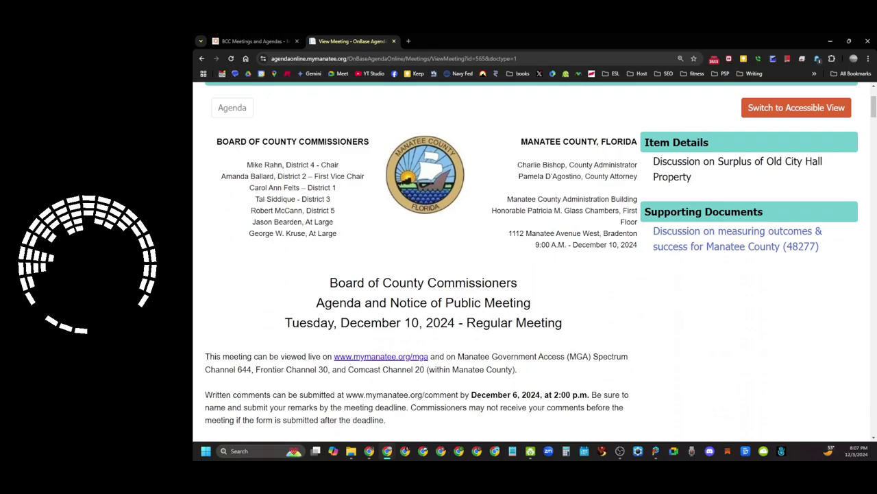
scroll(down, 3)
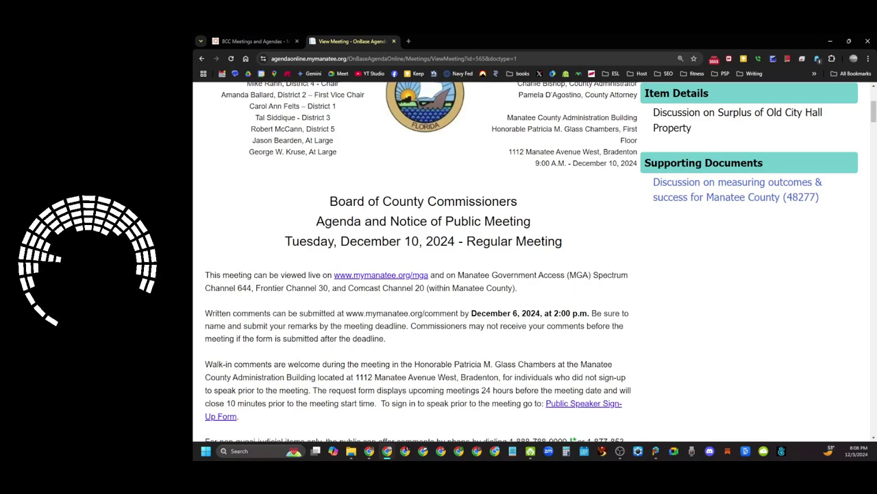
scroll(down, 3)
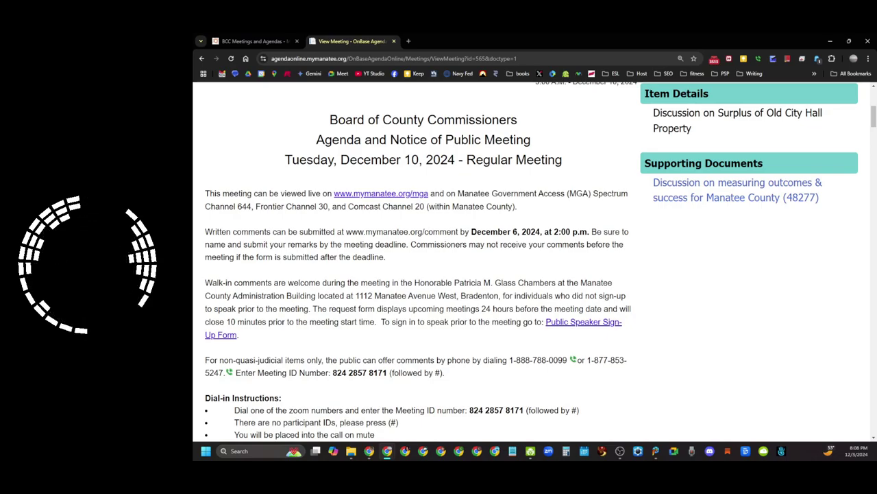
click(254, 41)
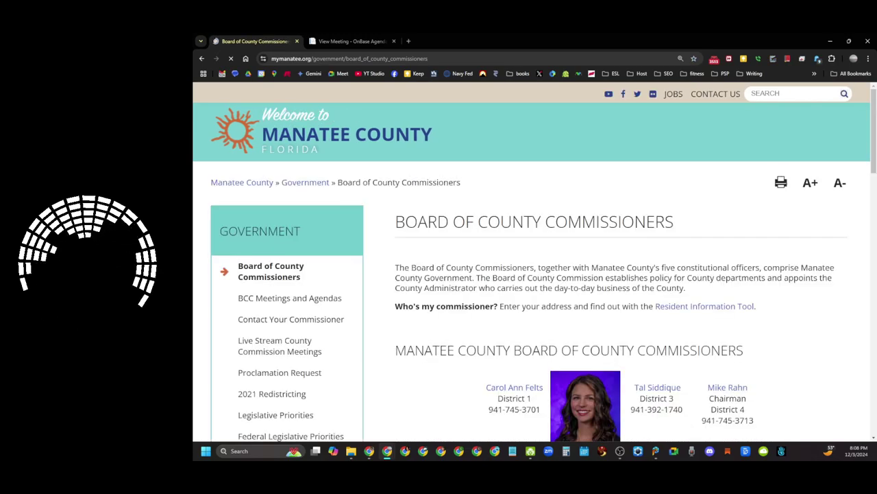
Step: Review the Contact Your Commissioner listing, then go to the BCC Meetings and Agendas page
scroll(down, 3)
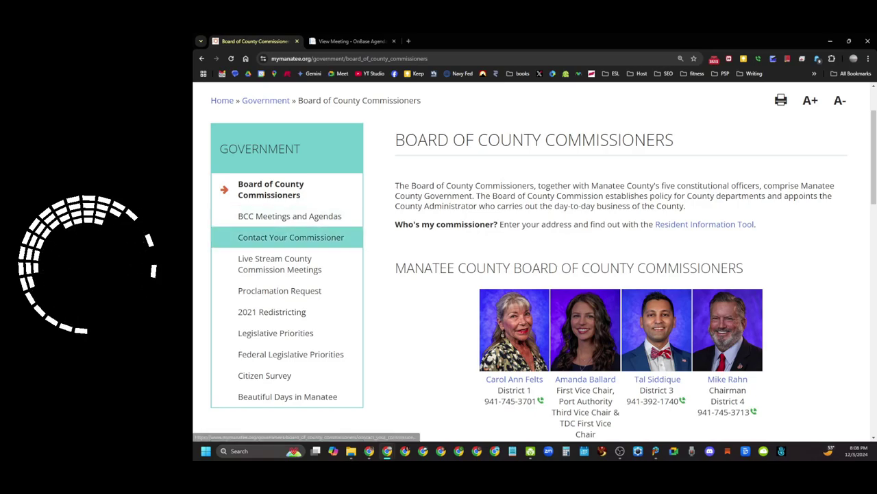
click(291, 236)
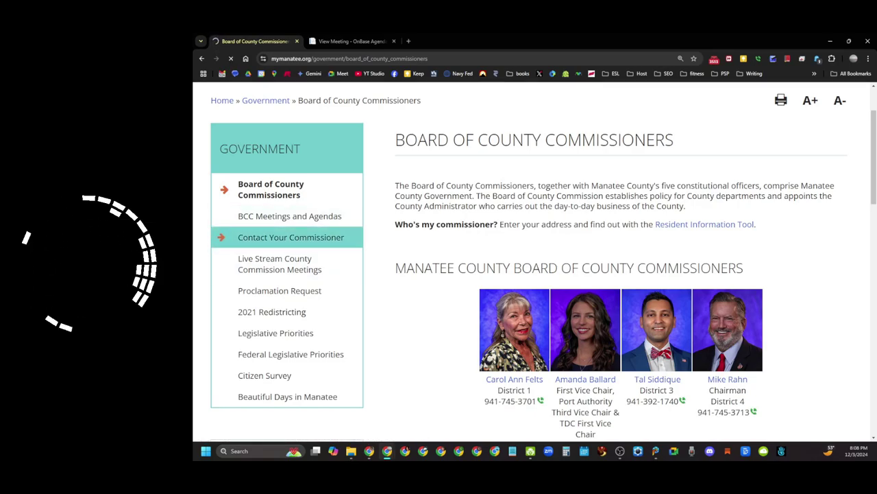
click(291, 236)
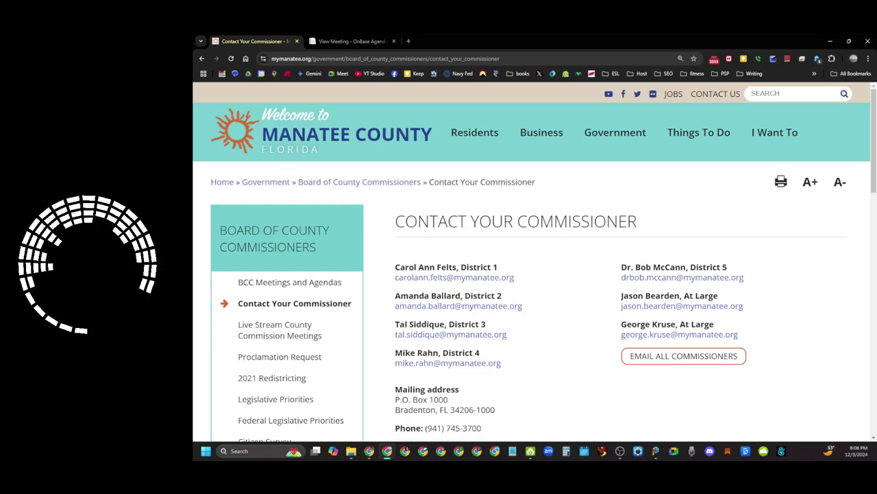
mouse_move(682, 355)
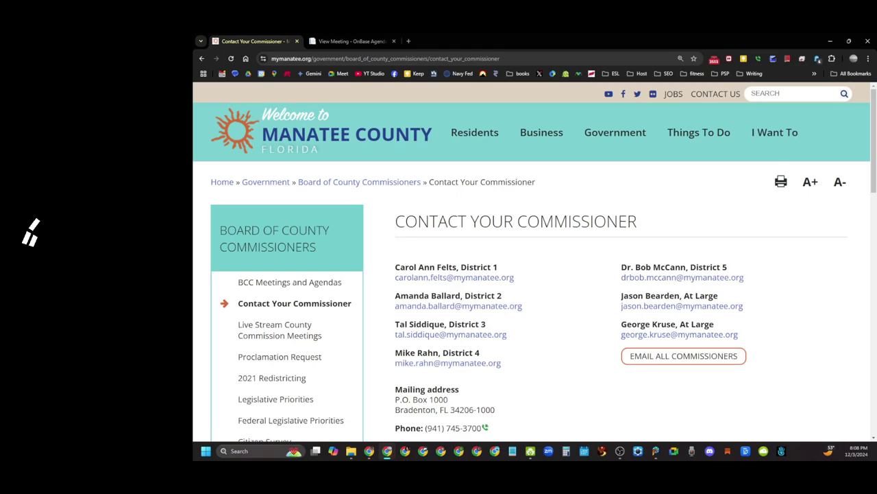
mouse_move(29, 233)
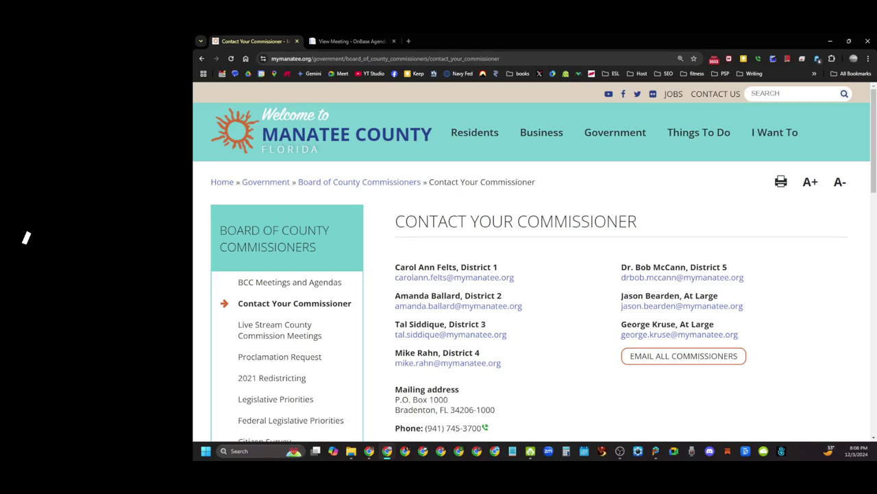
click(359, 181)
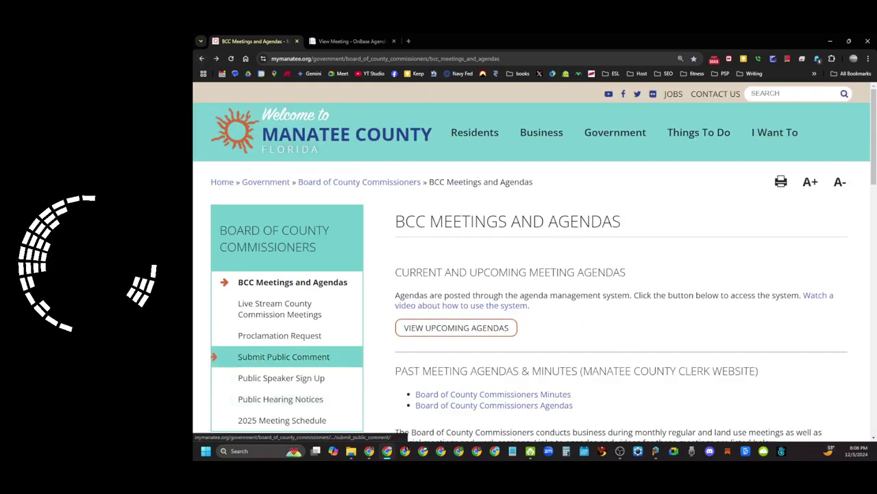
mouse_move(284, 356)
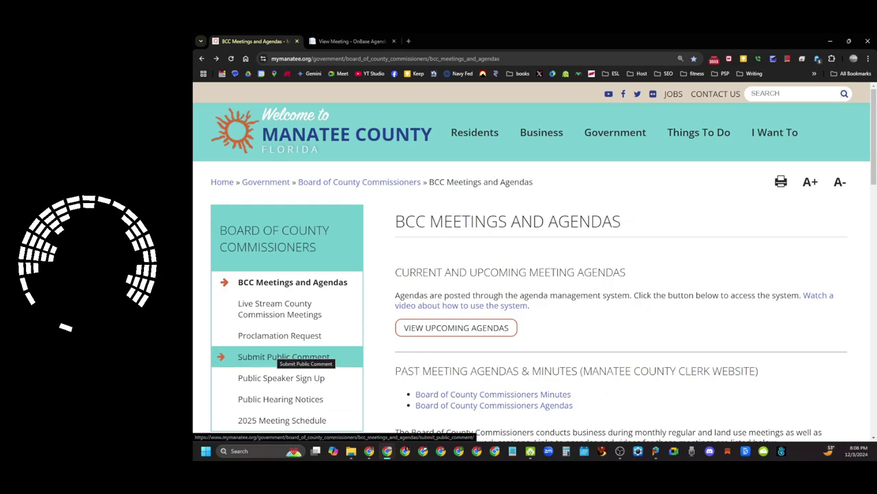
Step: Review the Submit Public Comment deadlines and form, then switch back to the meeting agenda
click(283, 356)
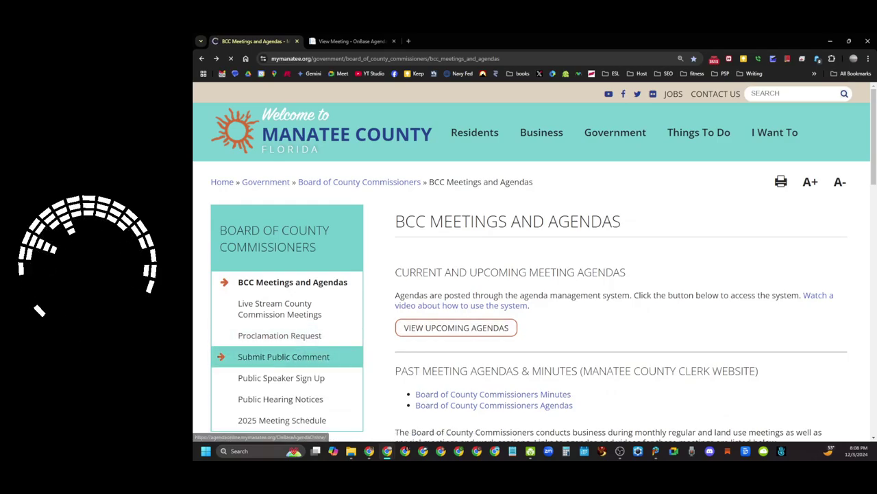
click(282, 356)
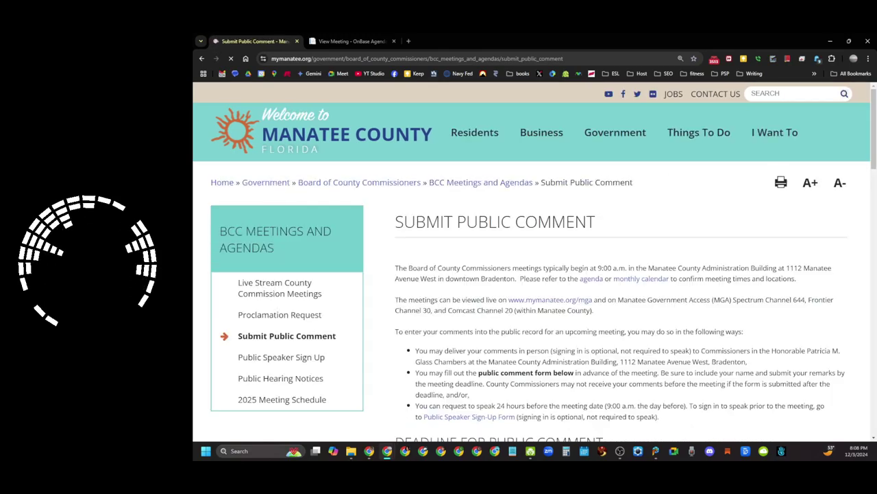
scroll(down, 3)
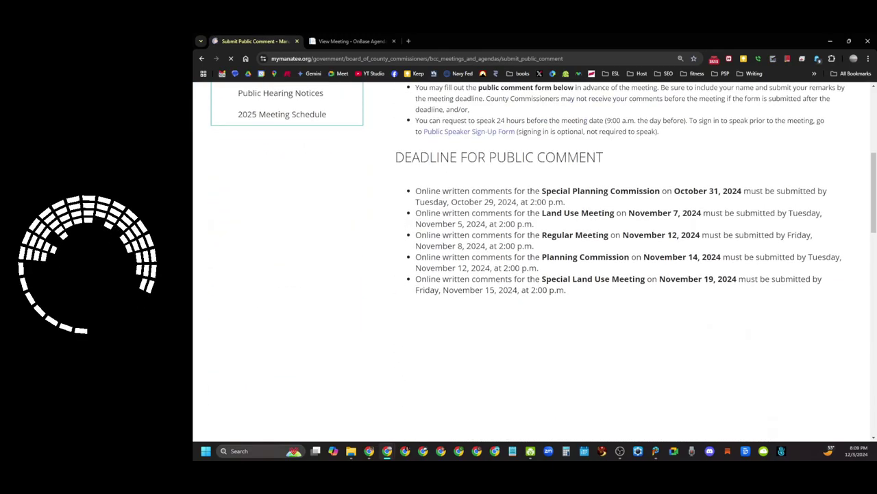
scroll(down, 3)
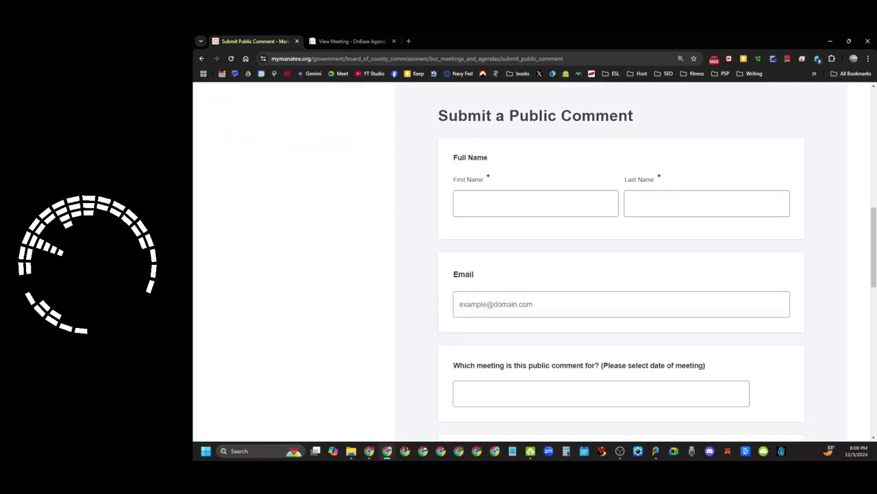
scroll(down, 3)
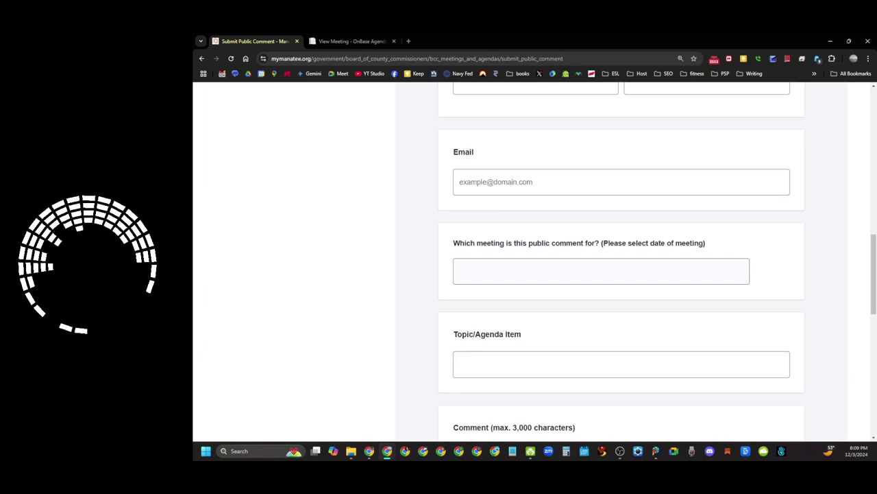
scroll(down, 3)
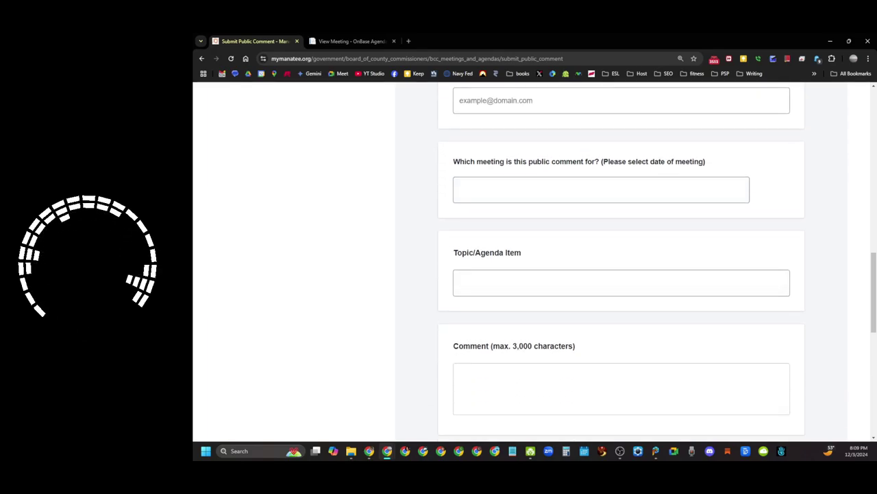
click(351, 41)
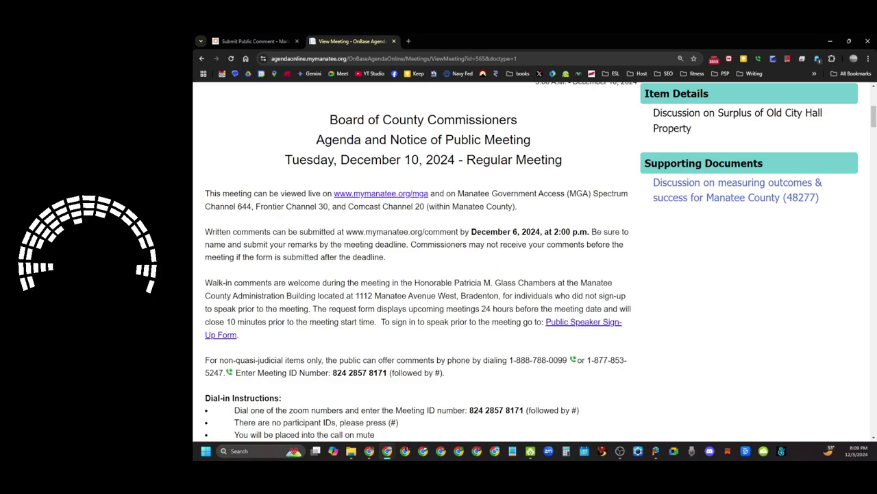
Step: Read down through the Citizen Comments rules to the Consent Agenda's Clerk and Attorney items
scroll(down, 3)
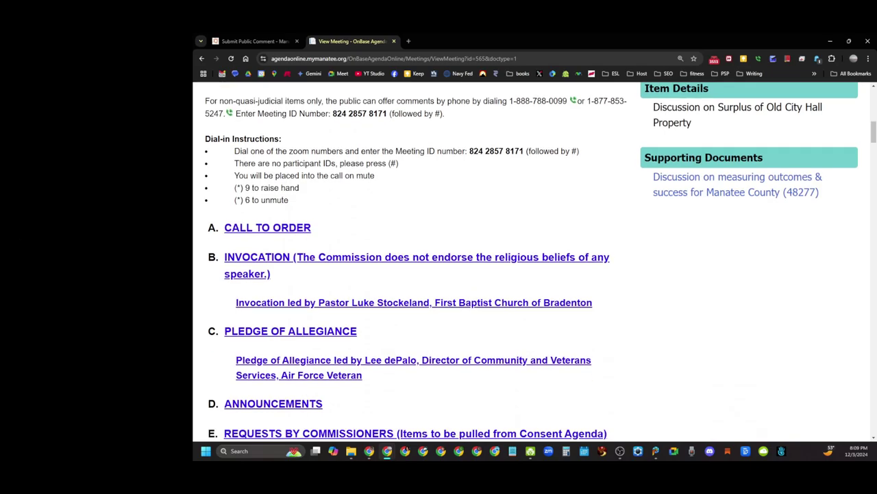
scroll(down, 3)
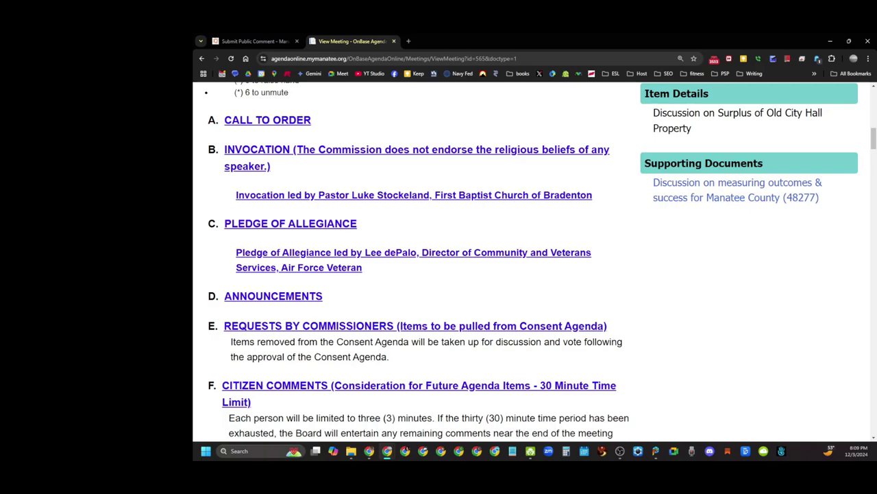
scroll(down, 3)
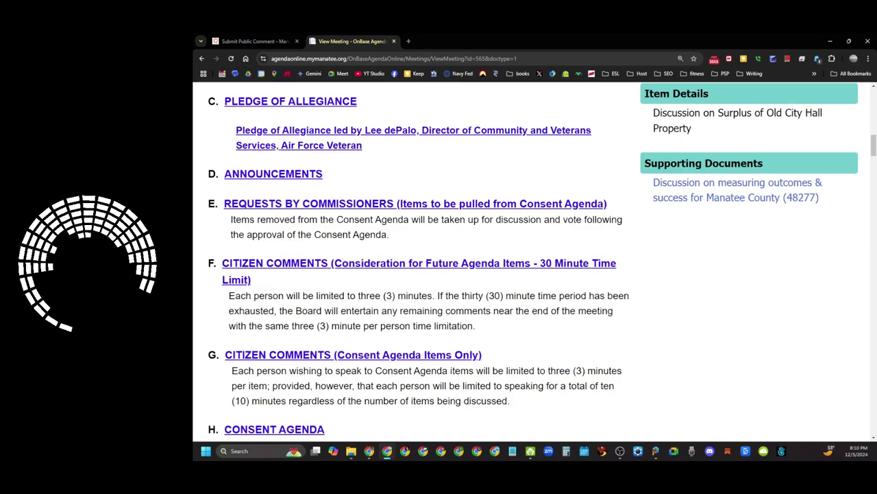
scroll(down, 3)
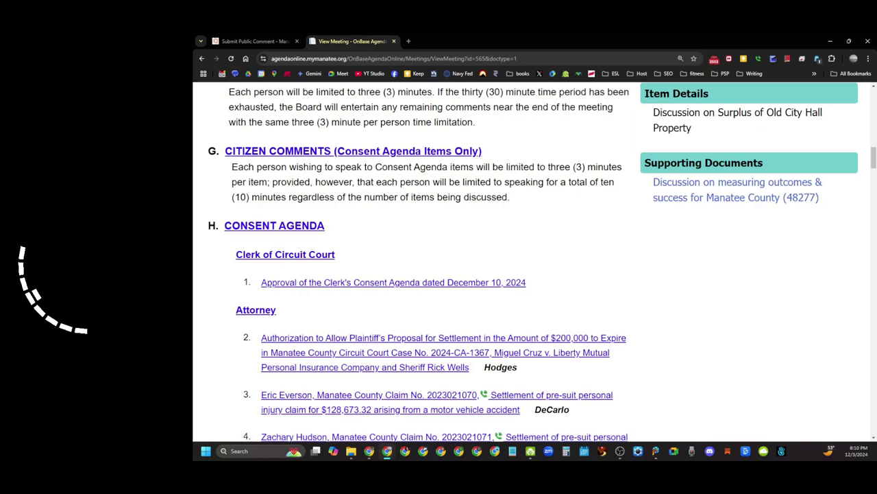
scroll(down, 3)
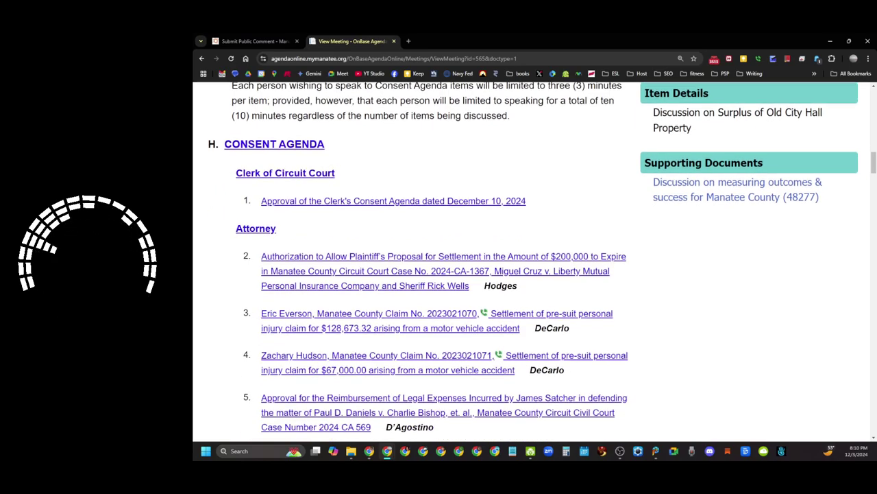
scroll(down, 3)
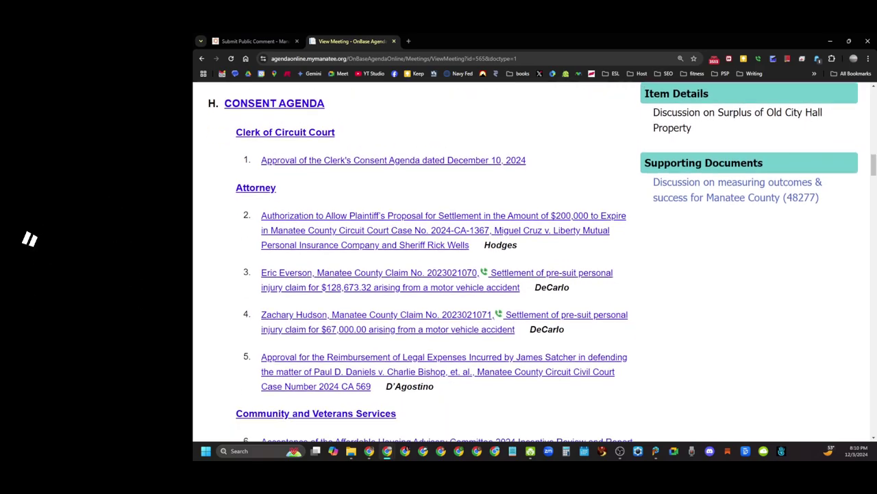
scroll(down, 3)
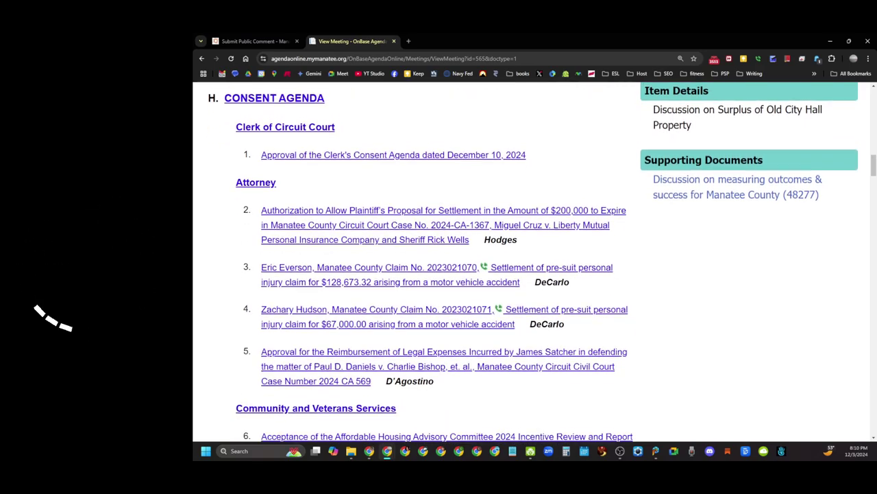
scroll(down, 3)
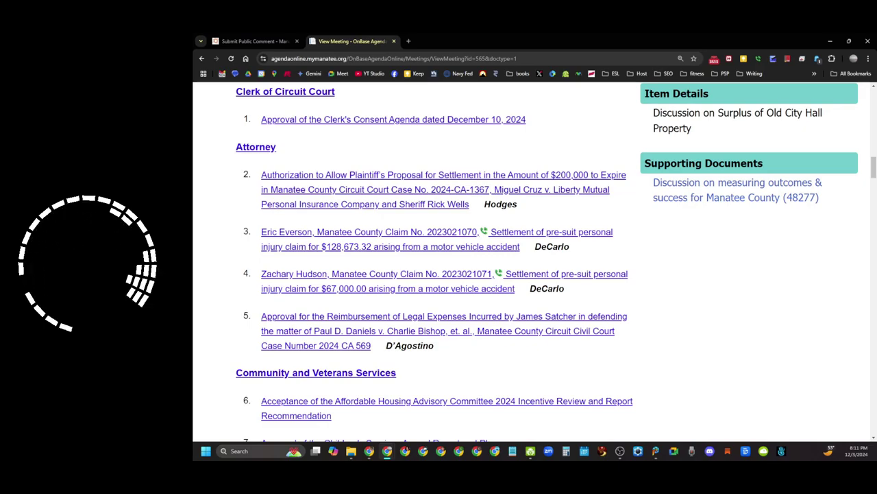
Step: Show consent item 5, the Satcher legal-expense reimbursement, with its details and memo
click(445, 330)
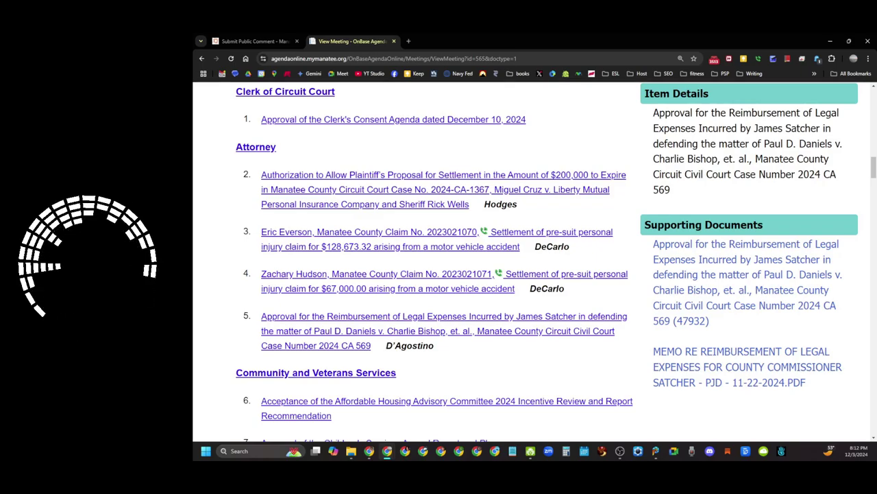
scroll(down, 3)
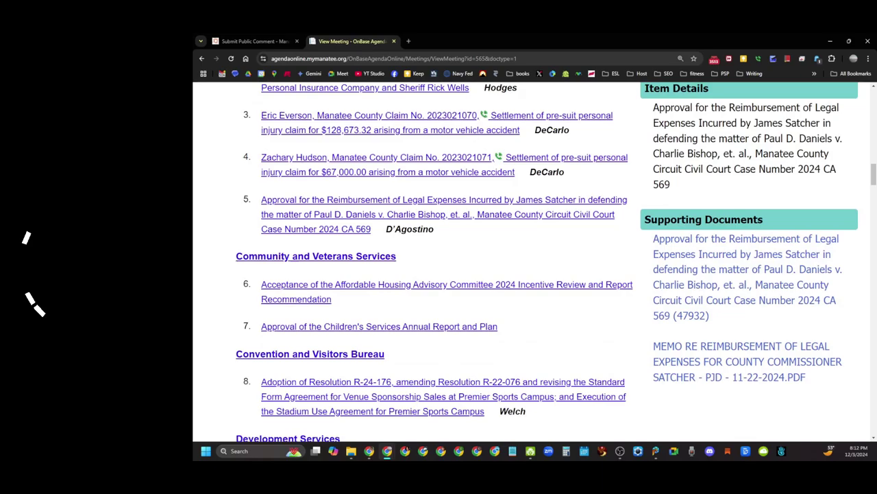
scroll(down, 3)
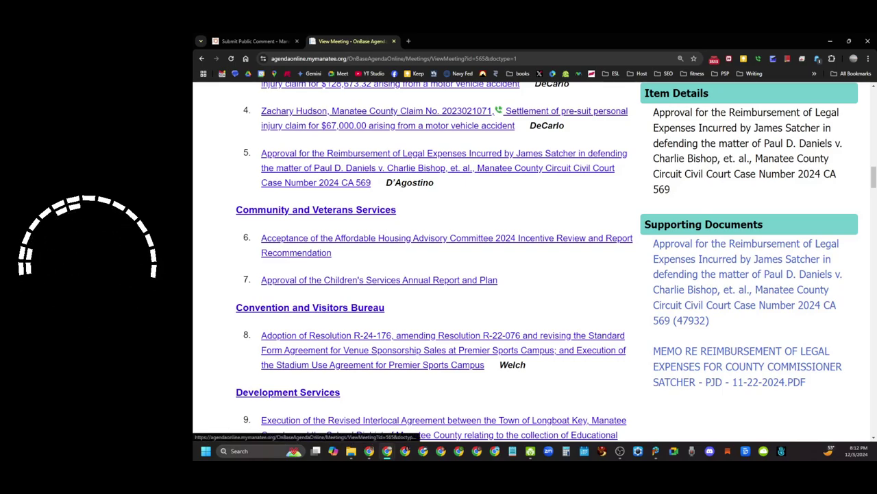
Step: Show details for item 6 Affordable Housing Advisory Committee and item 7 Children's Services Annual Report
click(447, 244)
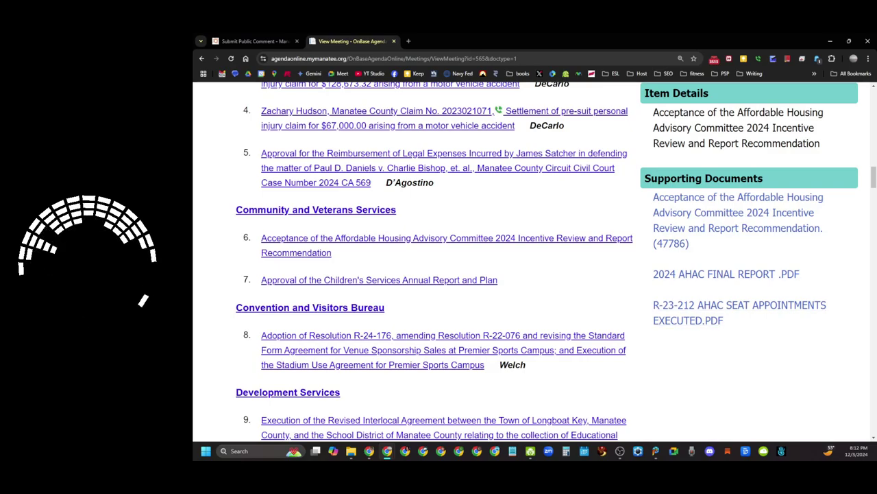
click(378, 279)
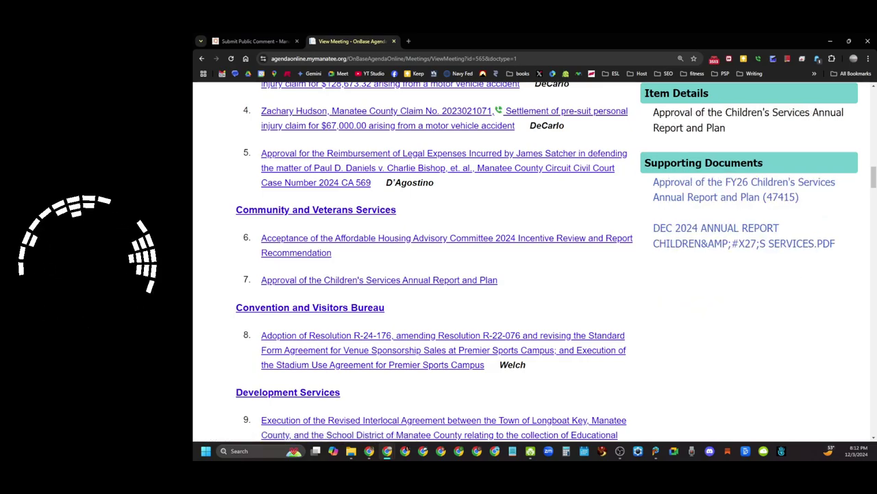
scroll(down, 3)
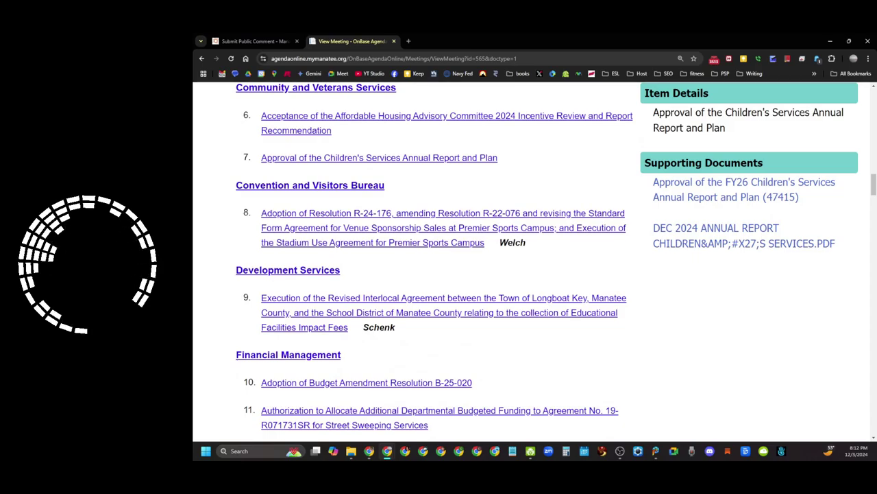
Step: Read through Financial Management and Public Works items down to Human Resources, Natural Resources and Property Management
scroll(down, 3)
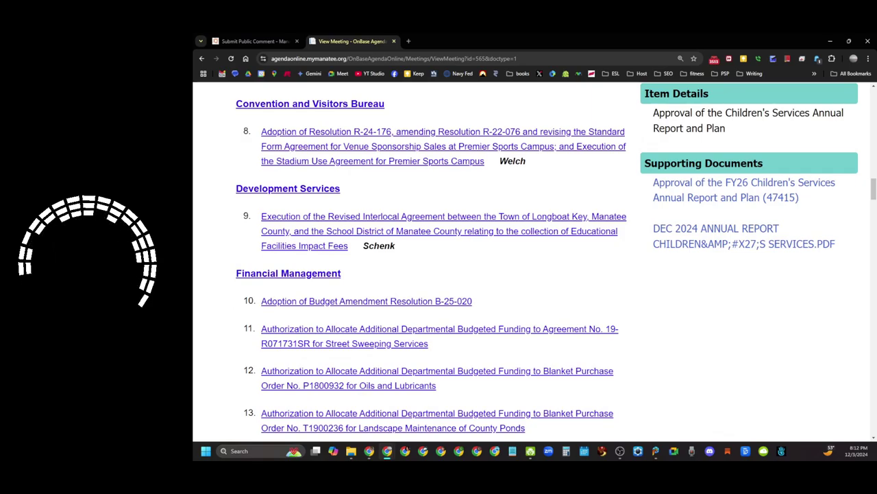
scroll(down, 3)
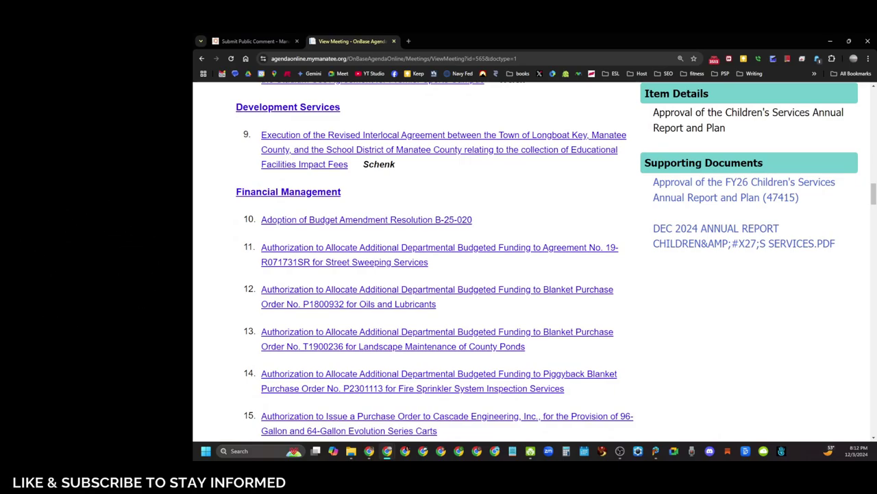
scroll(down, 3)
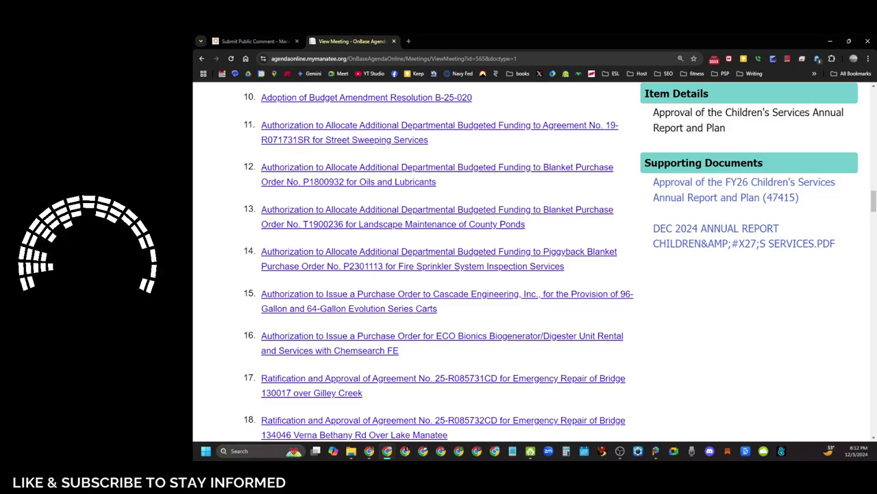
scroll(down, 3)
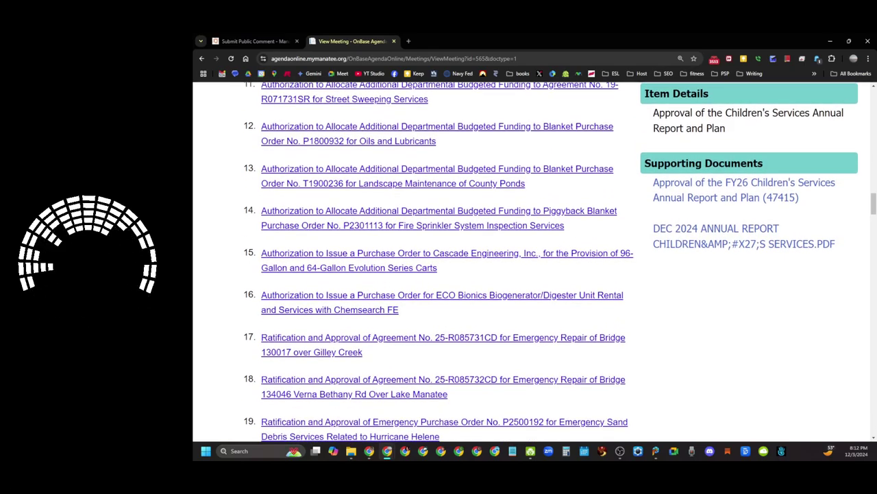
scroll(down, 3)
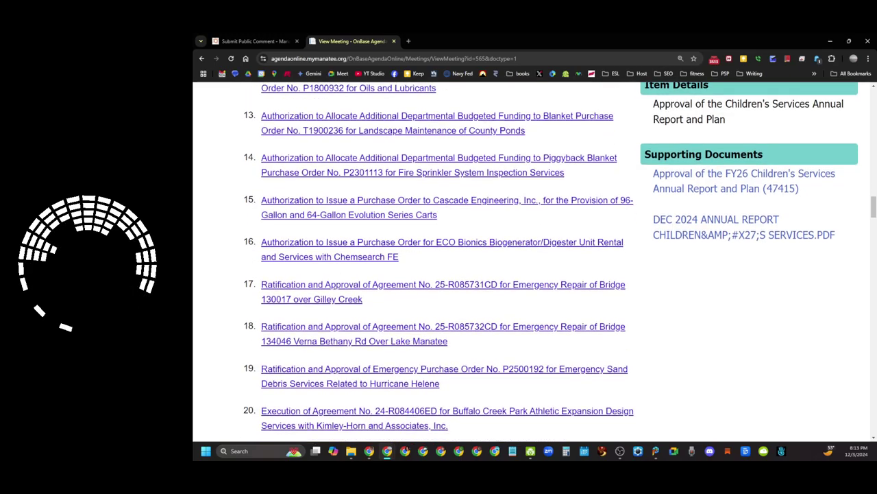
scroll(down, 3)
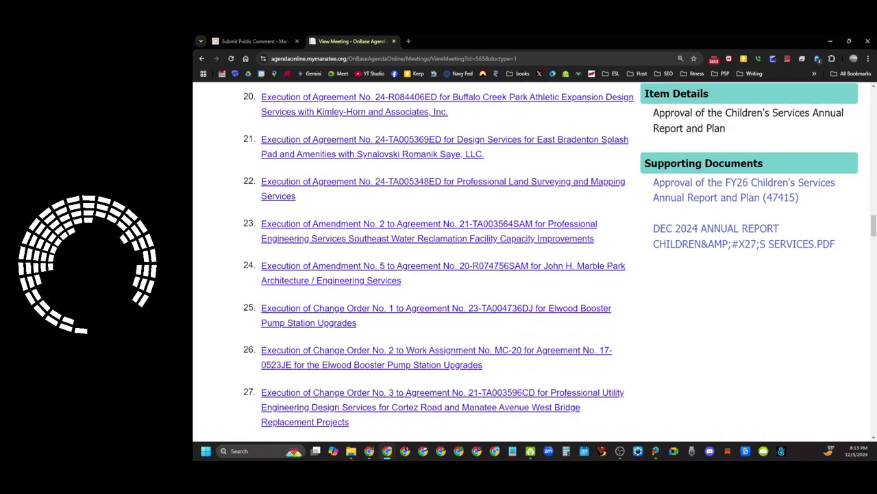
scroll(down, 3)
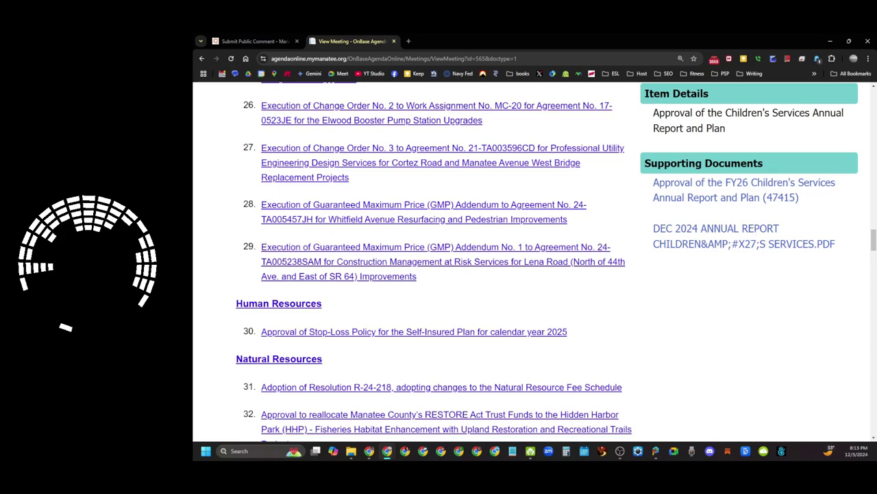
scroll(down, 3)
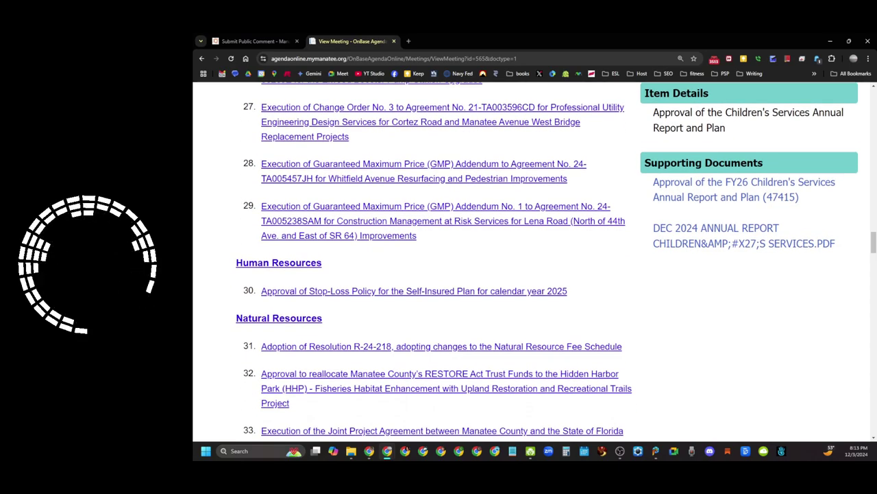
scroll(down, 3)
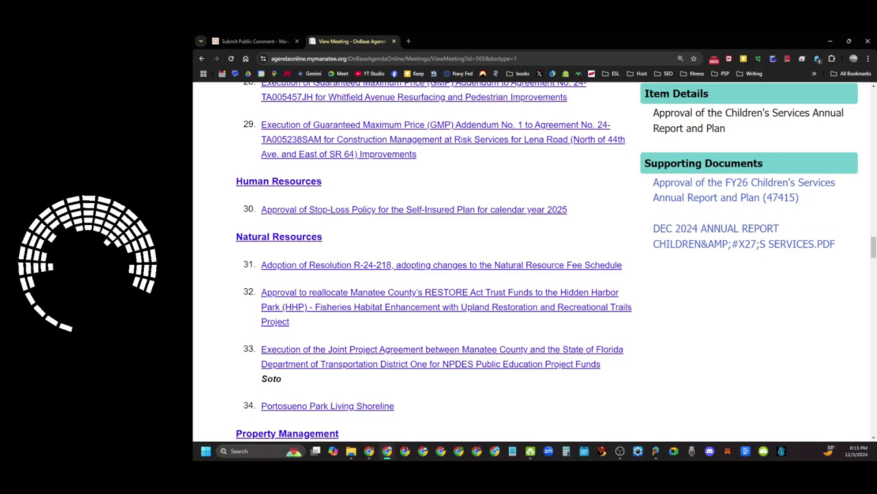
scroll(down, 3)
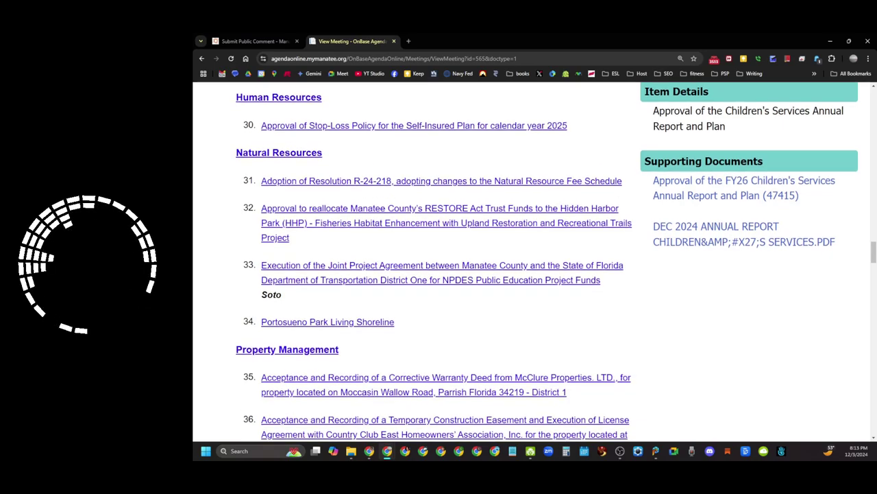
scroll(down, 3)
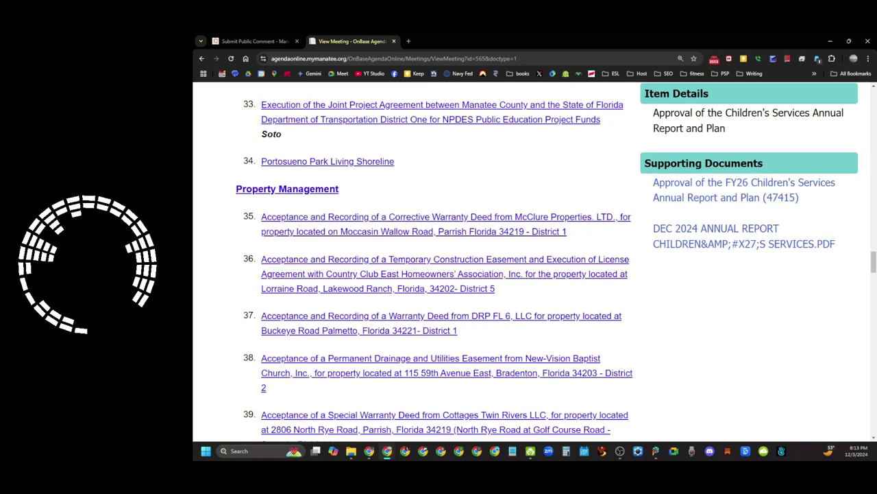
scroll(down, 3)
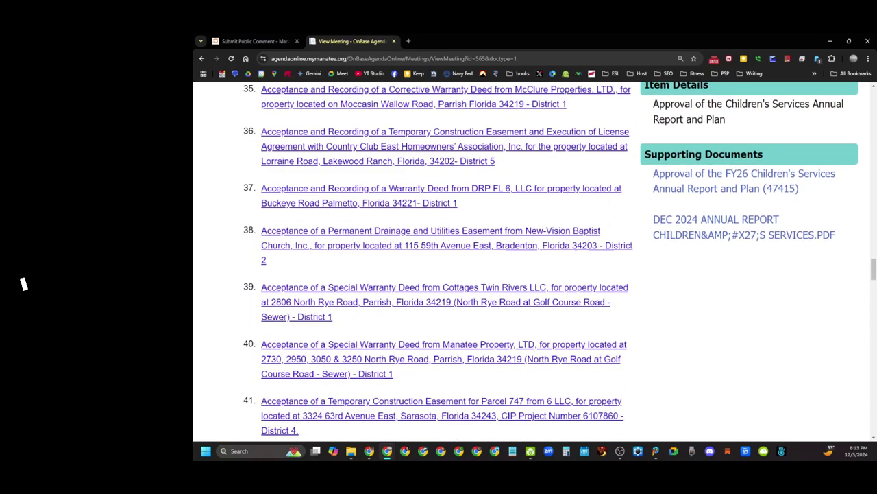
scroll(down, 3)
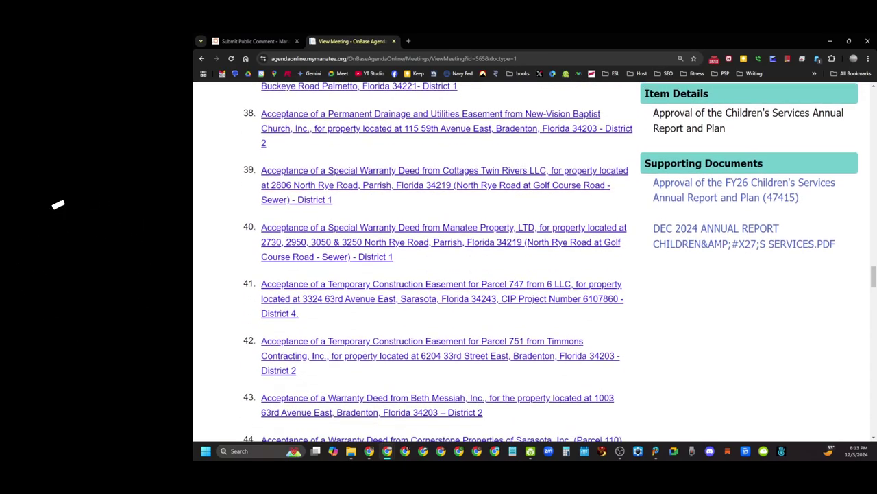
scroll(down, 3)
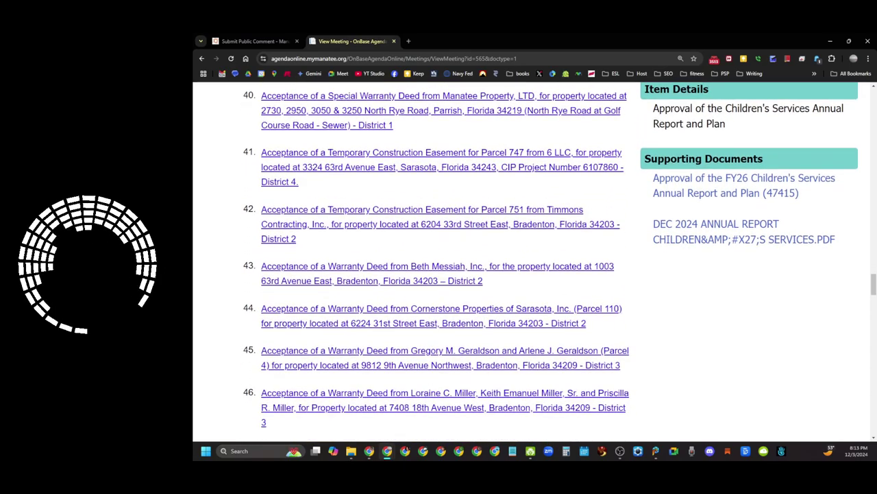
scroll(down, 3)
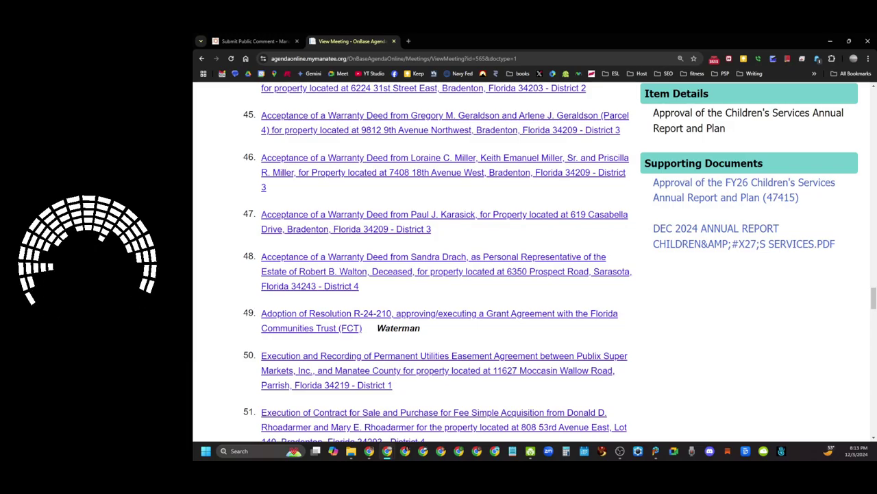
scroll(down, 3)
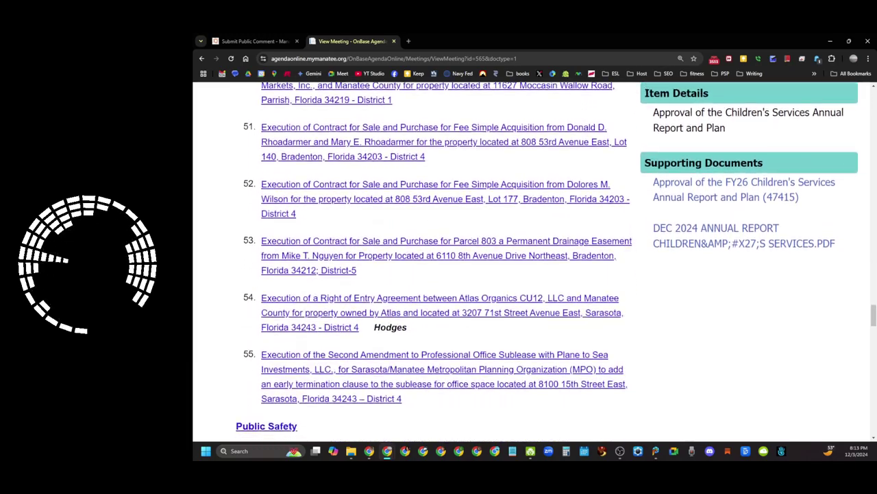
scroll(down, 3)
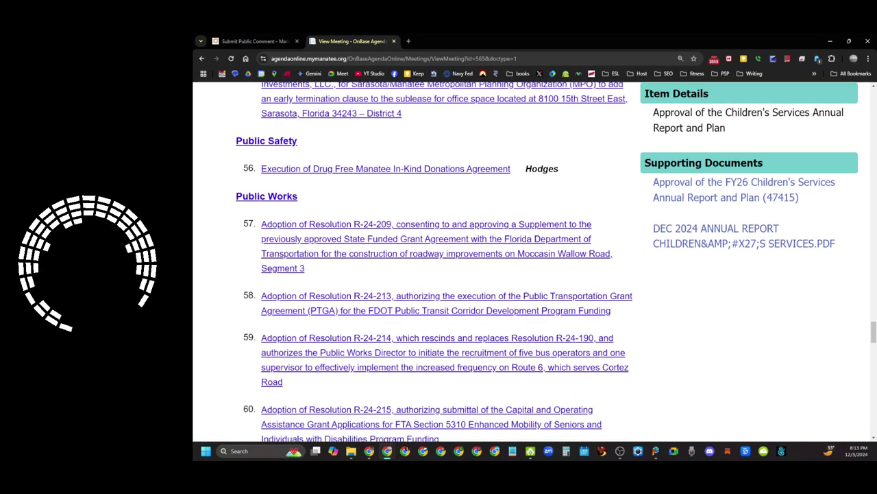
scroll(down, 3)
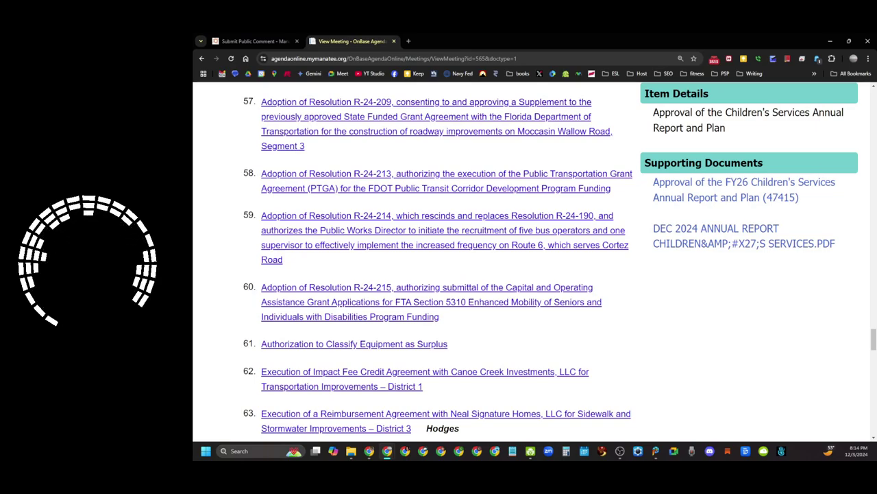
scroll(down, 3)
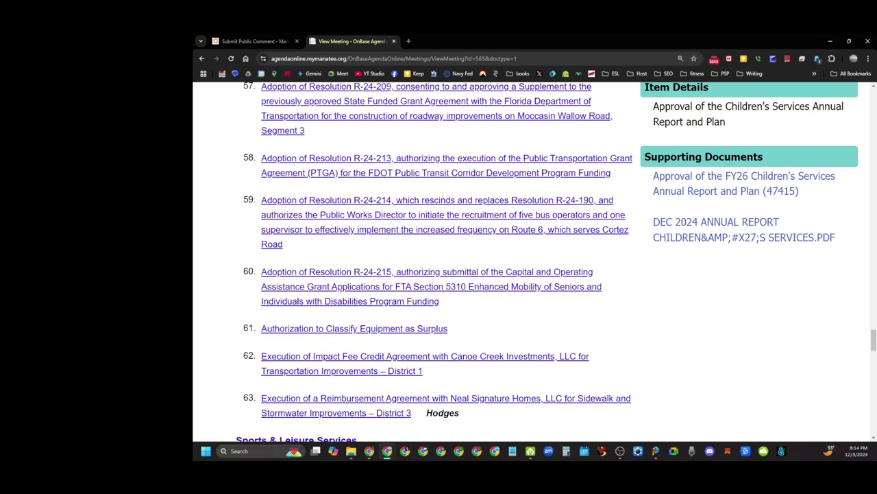
scroll(down, 3)
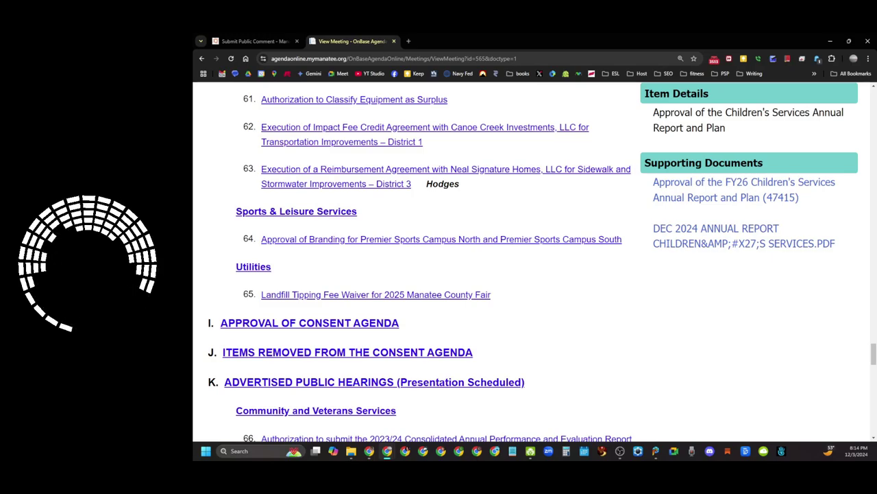
scroll(down, 3)
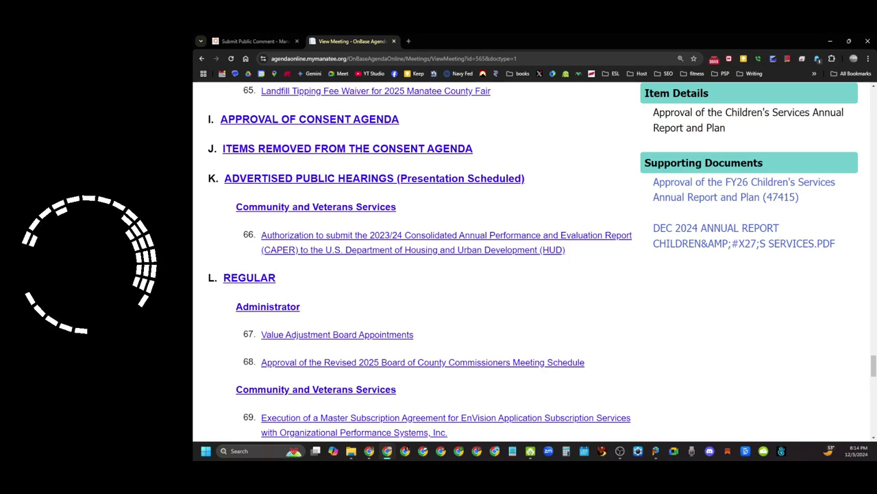
scroll(down, 3)
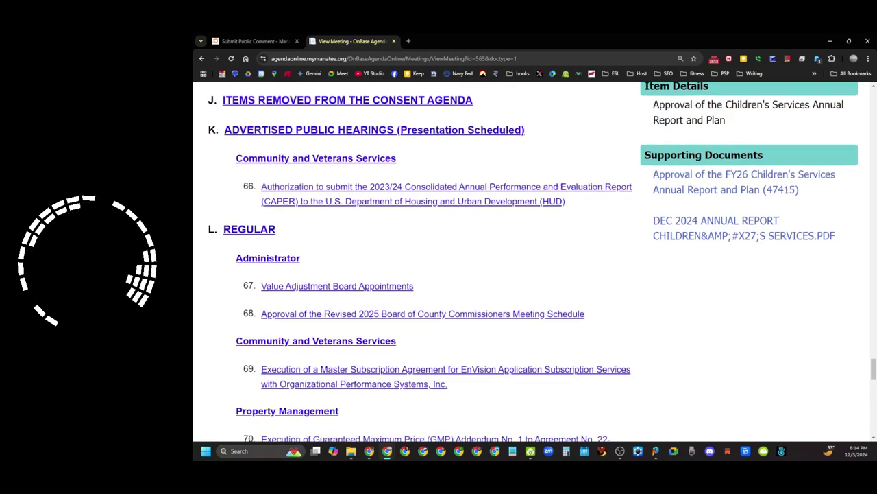
scroll(down, 3)
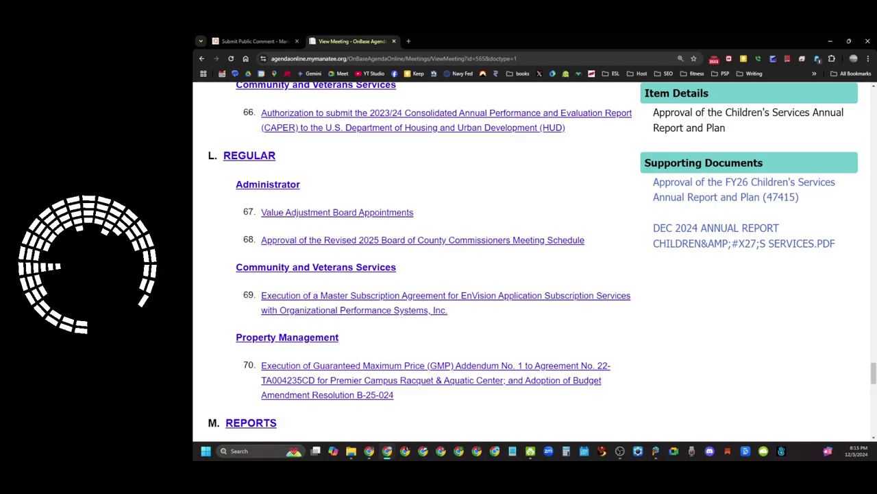
scroll(down, 3)
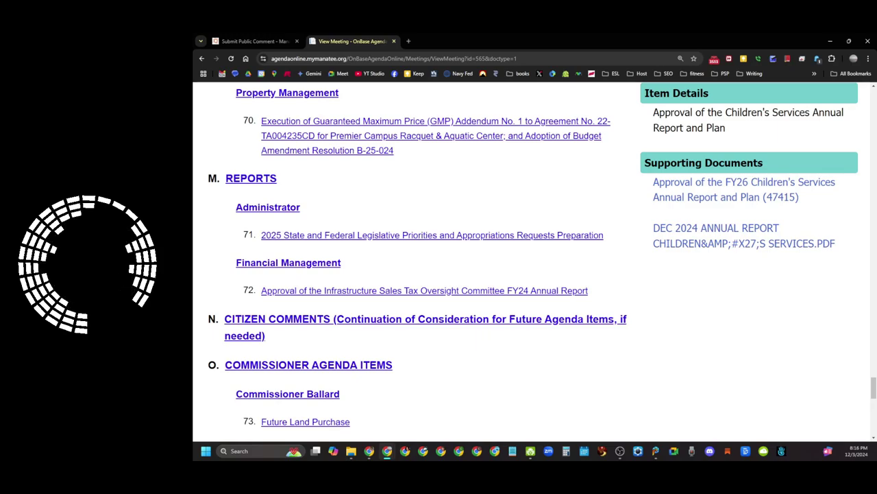
Step: Show item 71's 2025 legislative priorities details and open its supporting document in a new tab
click(432, 234)
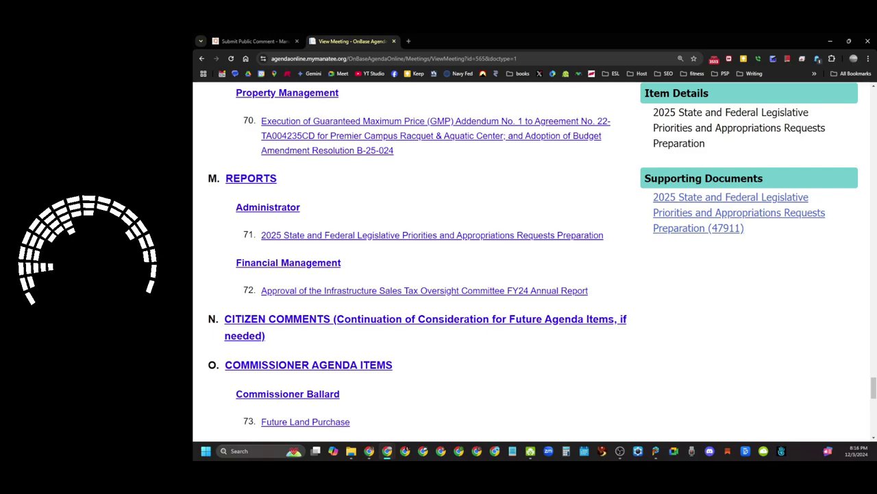
click(739, 212)
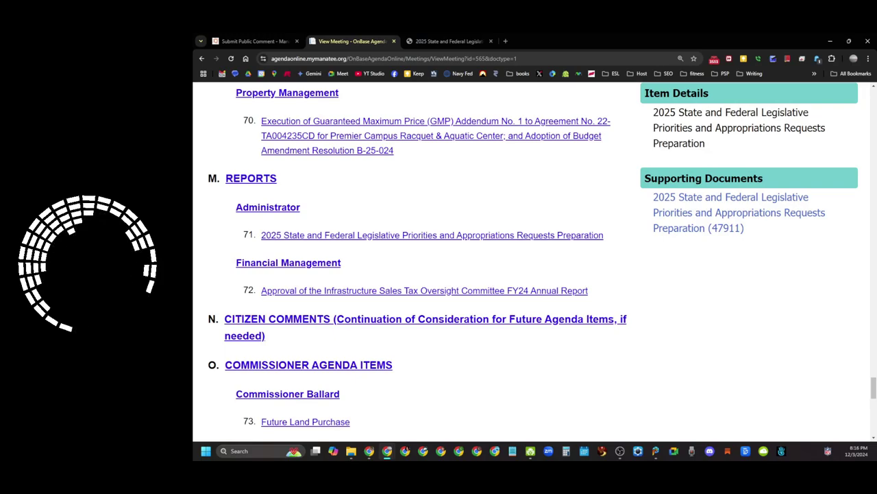
scroll(down, 3)
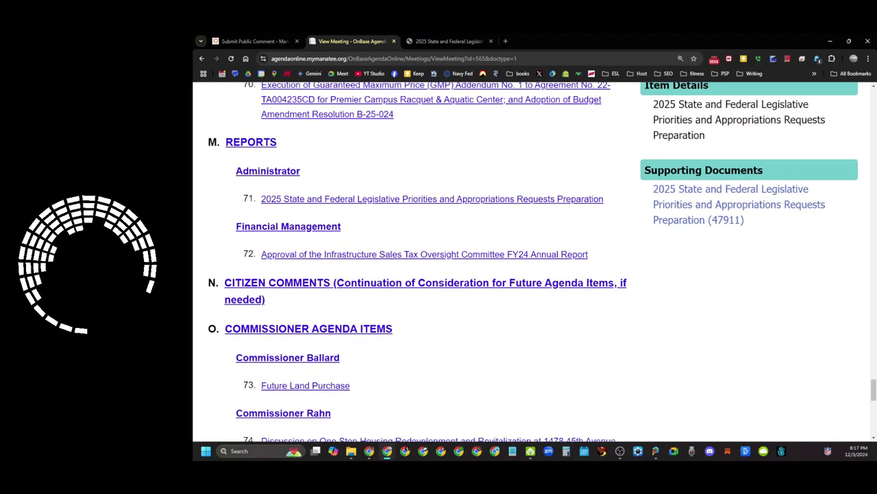
scroll(down, 3)
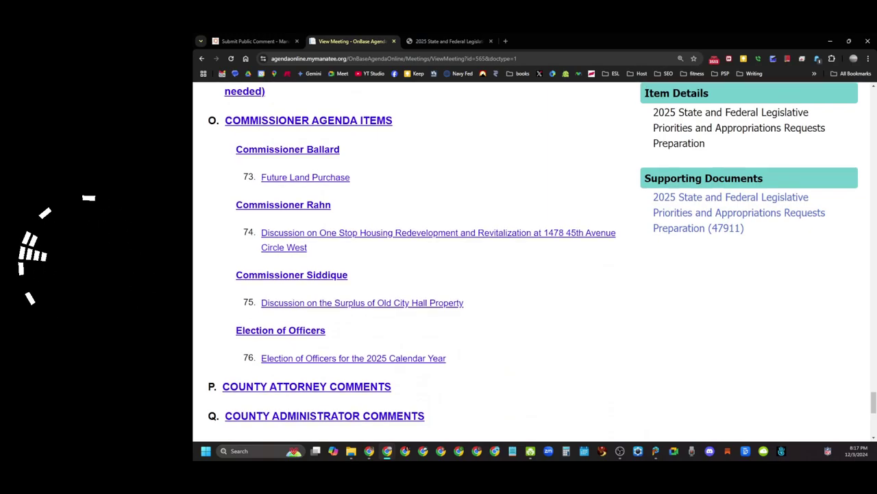
Step: Show item 73 Future Land Purchase and open its supporting memo (48285) in another tab
click(304, 177)
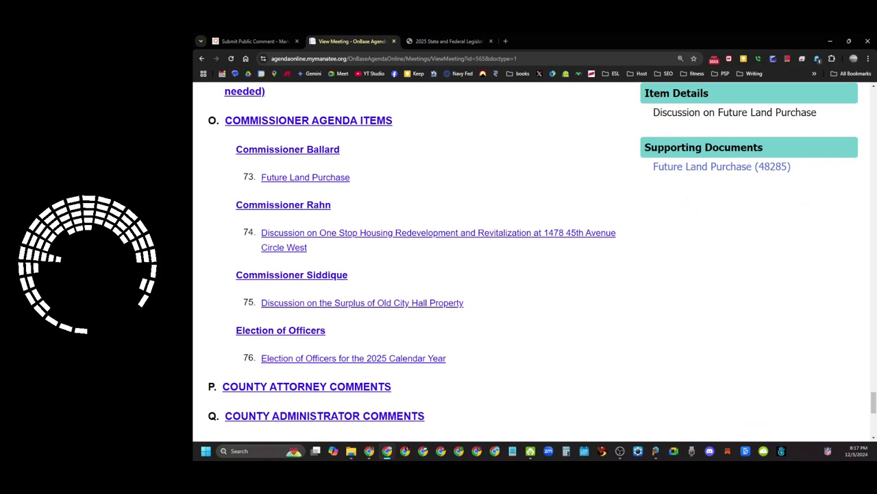
click(721, 166)
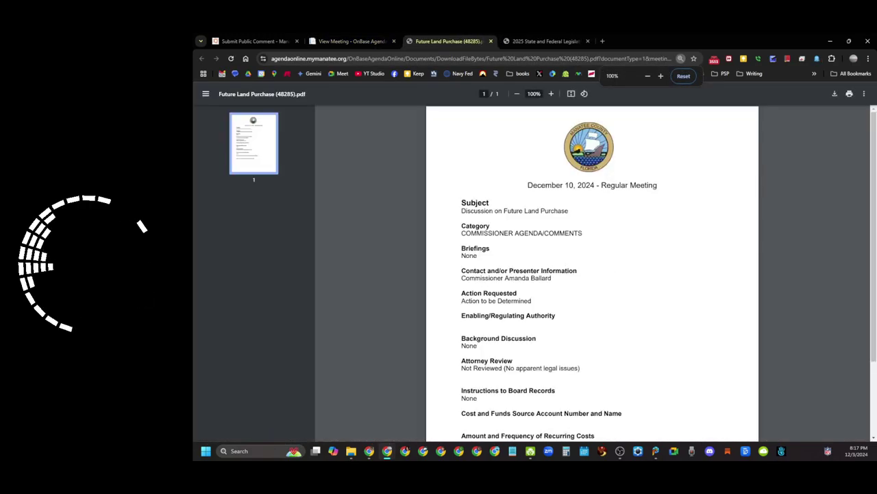
scroll(down, 3)
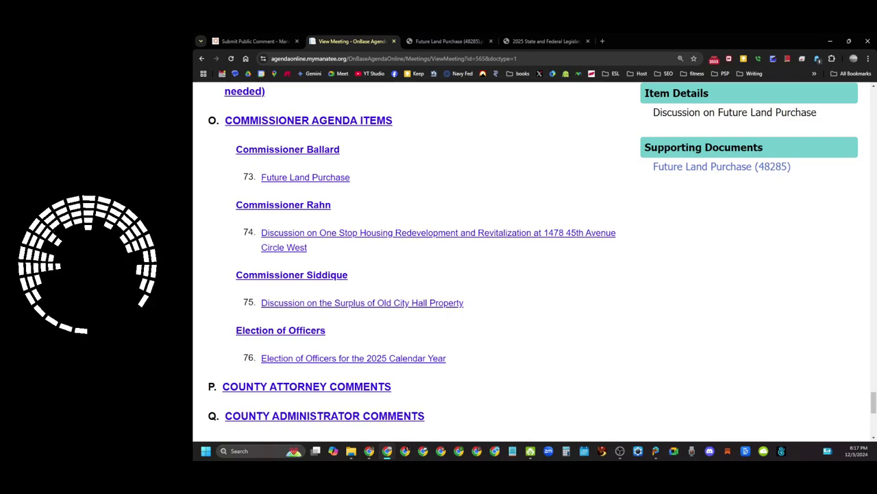
Step: Review the agenda's regular items, then bring up The Bradenton Times site from the bookmarks bar
scroll(down, 3)
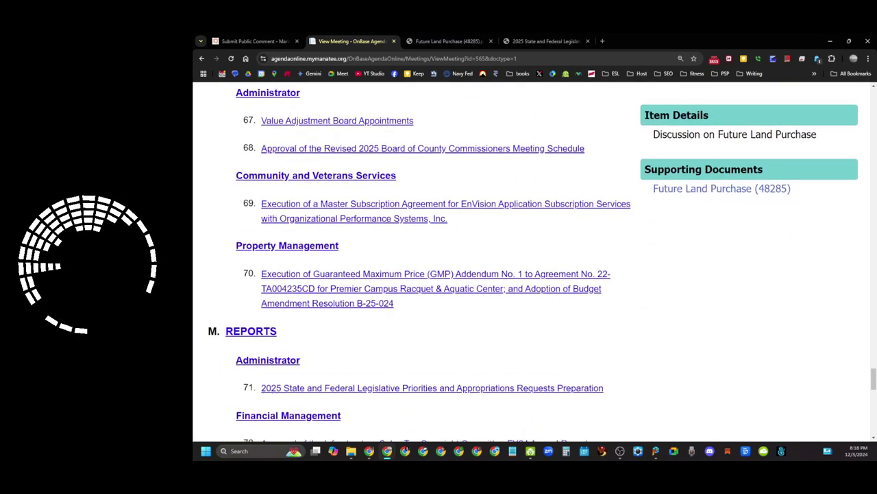
scroll(up, 3)
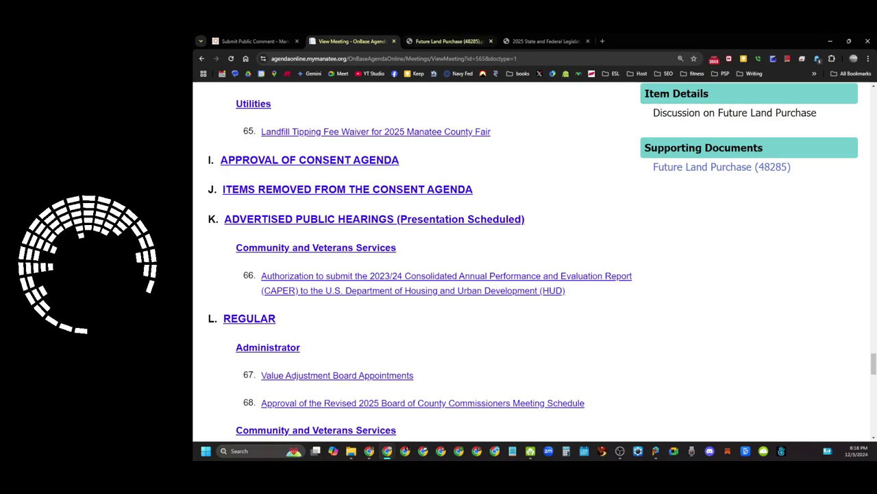
click(699, 41)
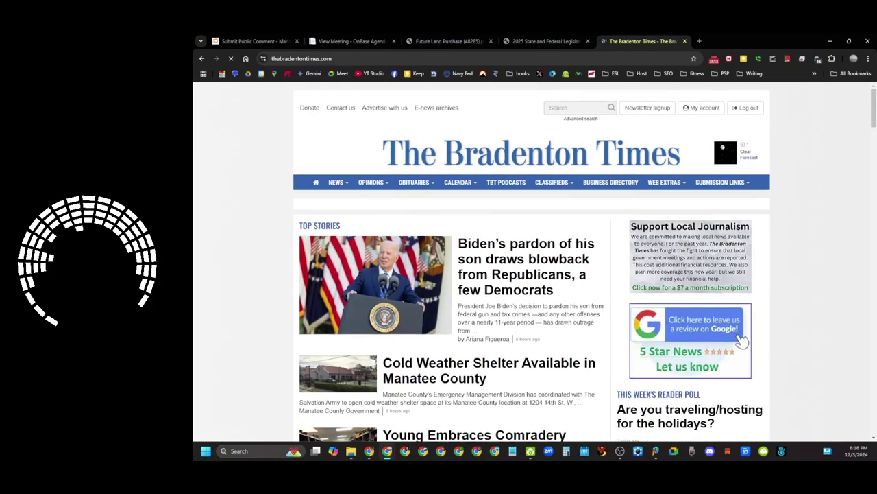
Step: Read the Opinions piece "Charlie Bishop is Responsible for New Kennel Delays" into its body
scroll(down, 3)
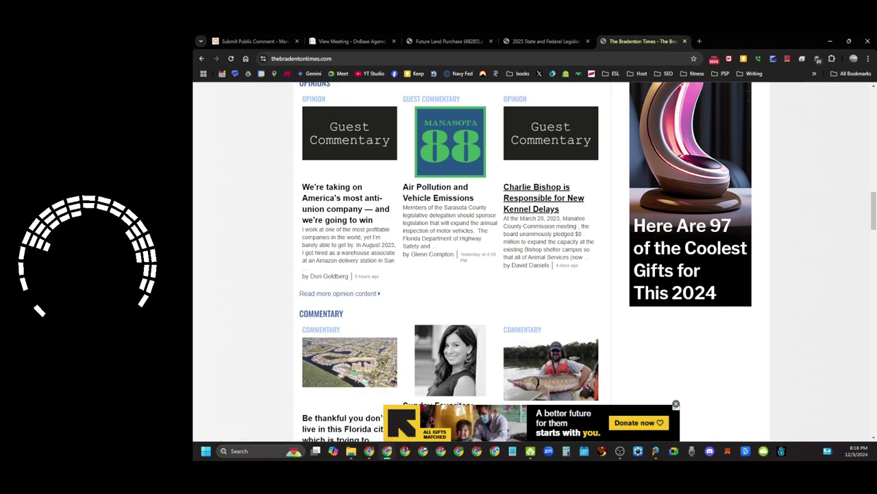
click(543, 197)
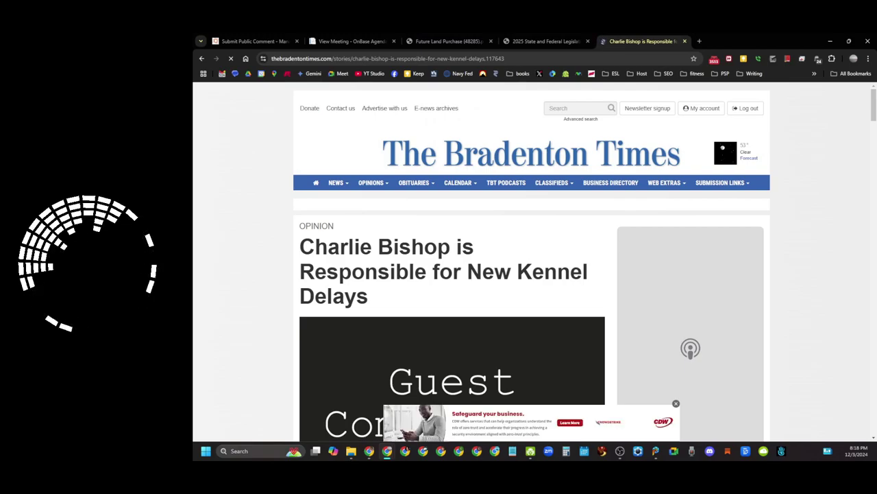
scroll(down, 3)
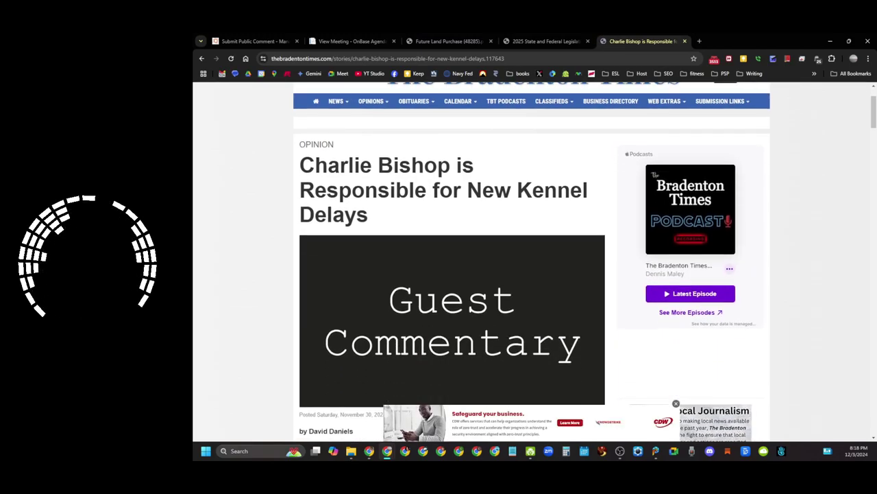
scroll(down, 3)
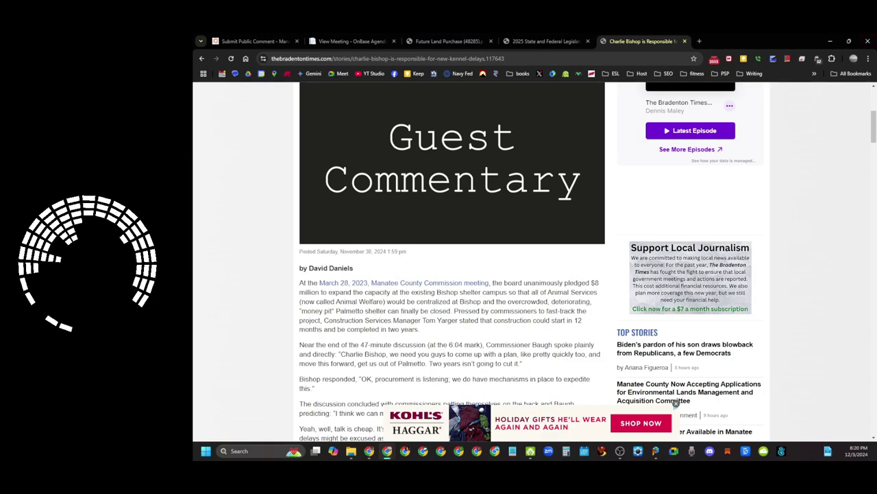
click(700, 41)
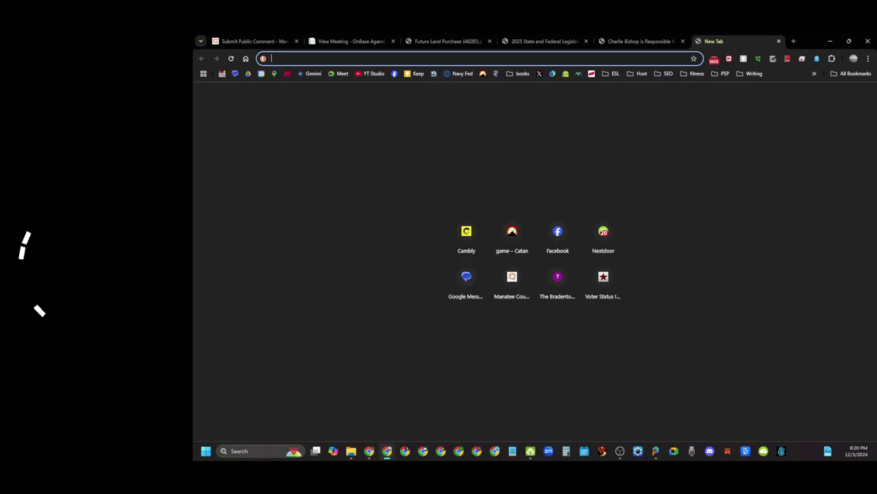
text(comm)
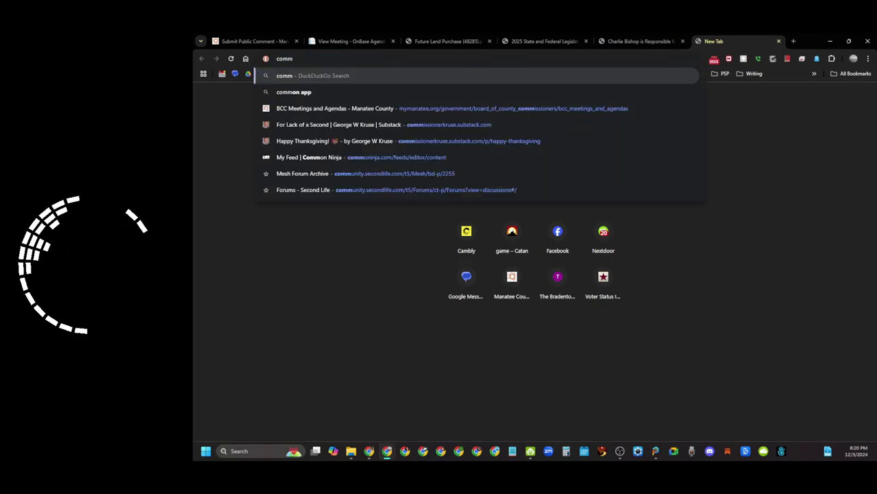
click(337, 123)
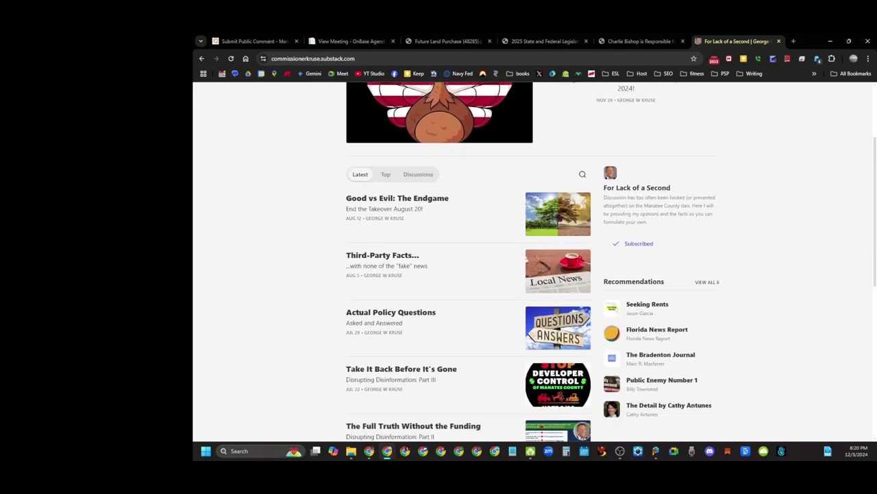
scroll(down, 3)
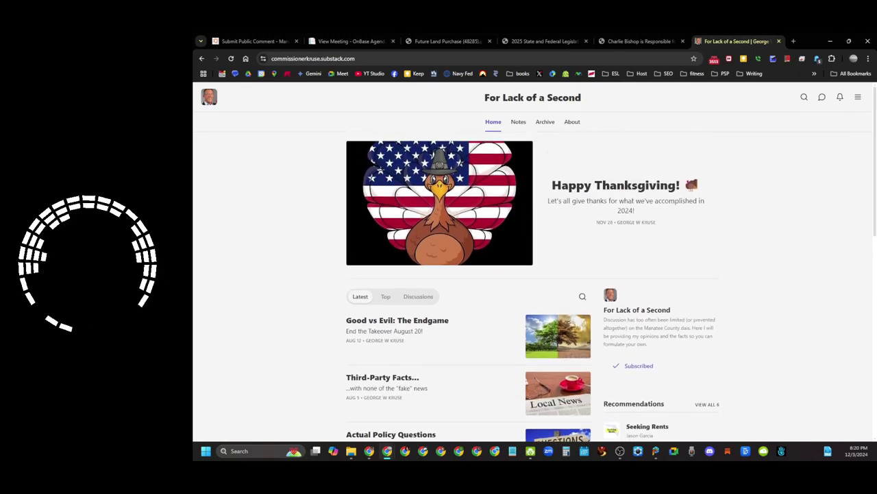
scroll(down, 3)
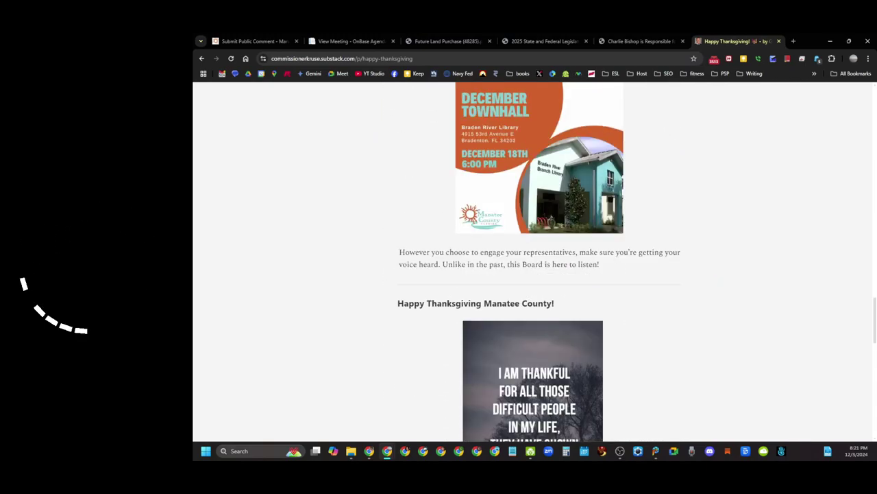
click(539, 158)
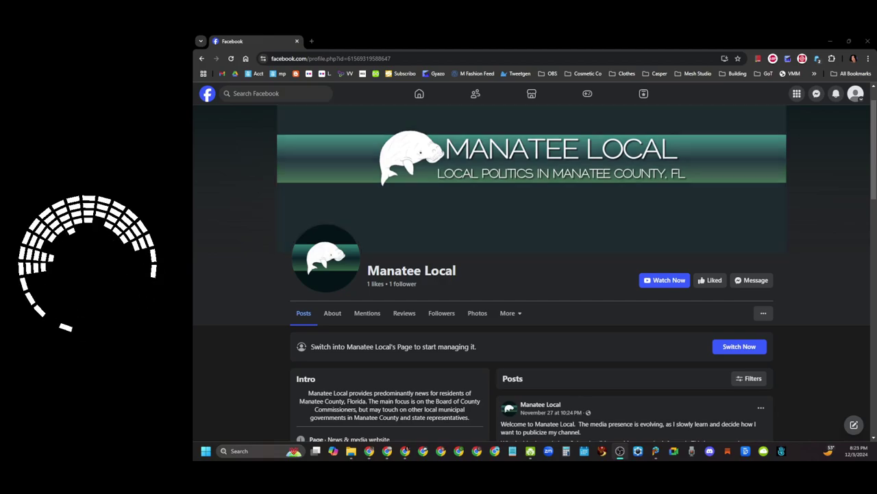
Step: Scroll the Manatee Local page down to its Intro details and first channel overview post
scroll(down, 3)
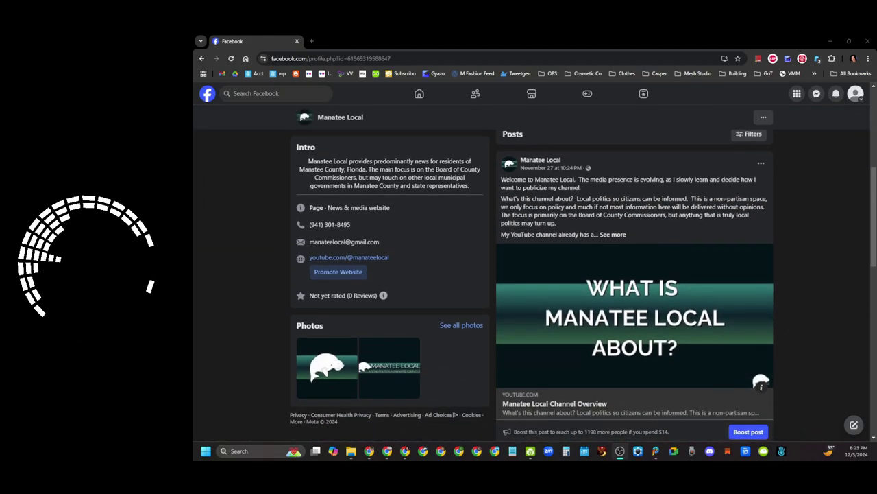